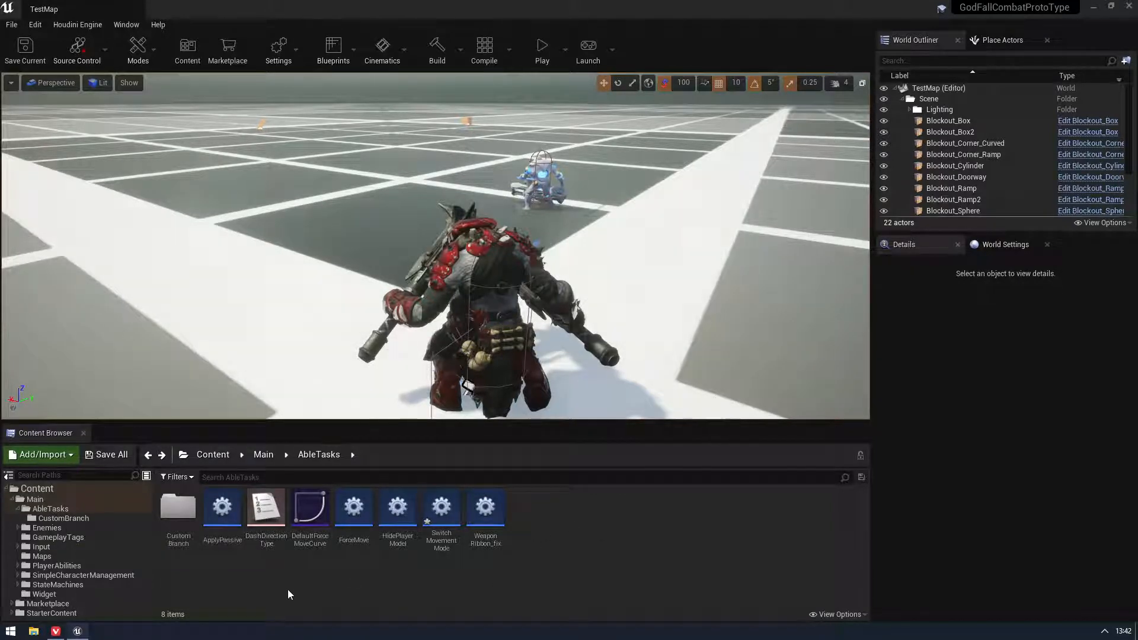
pyautogui.moveTo(441, 516)
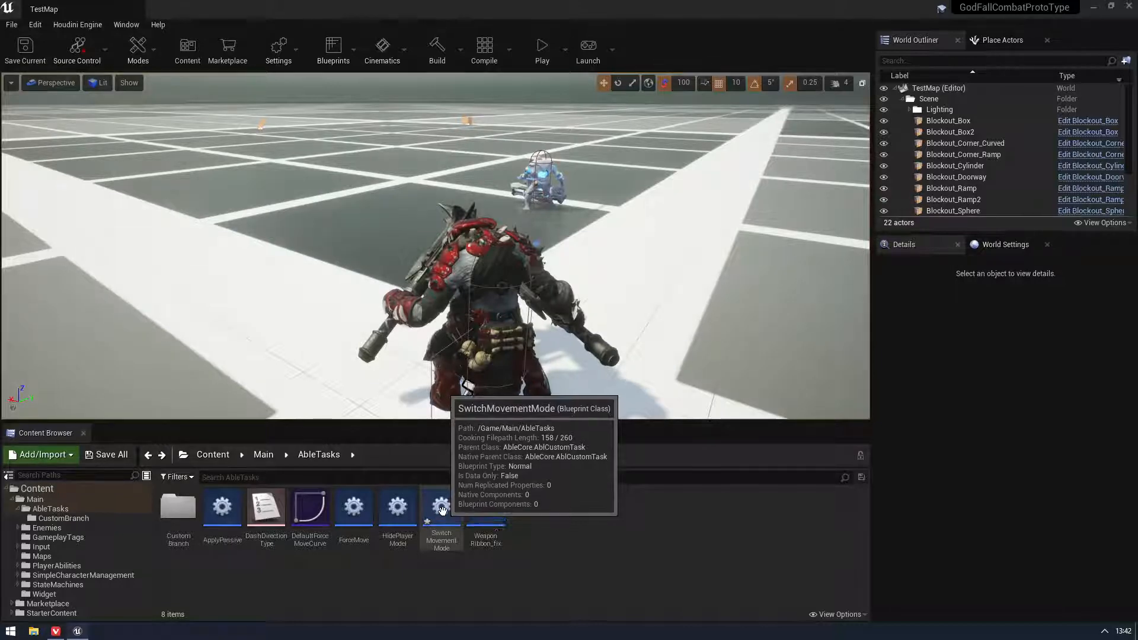
# Open the SwitchMovementMode task blueprint and place a Set Start Mode node in OnTaskStart
pyautogui.click(441, 508)
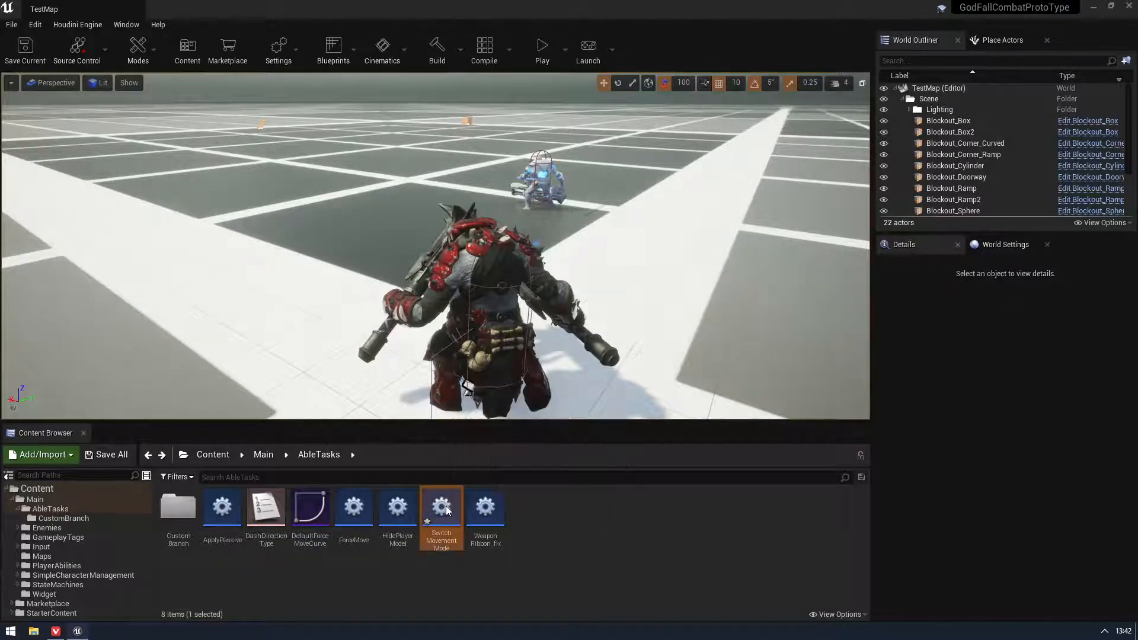
pyautogui.doubleClick(441, 507)
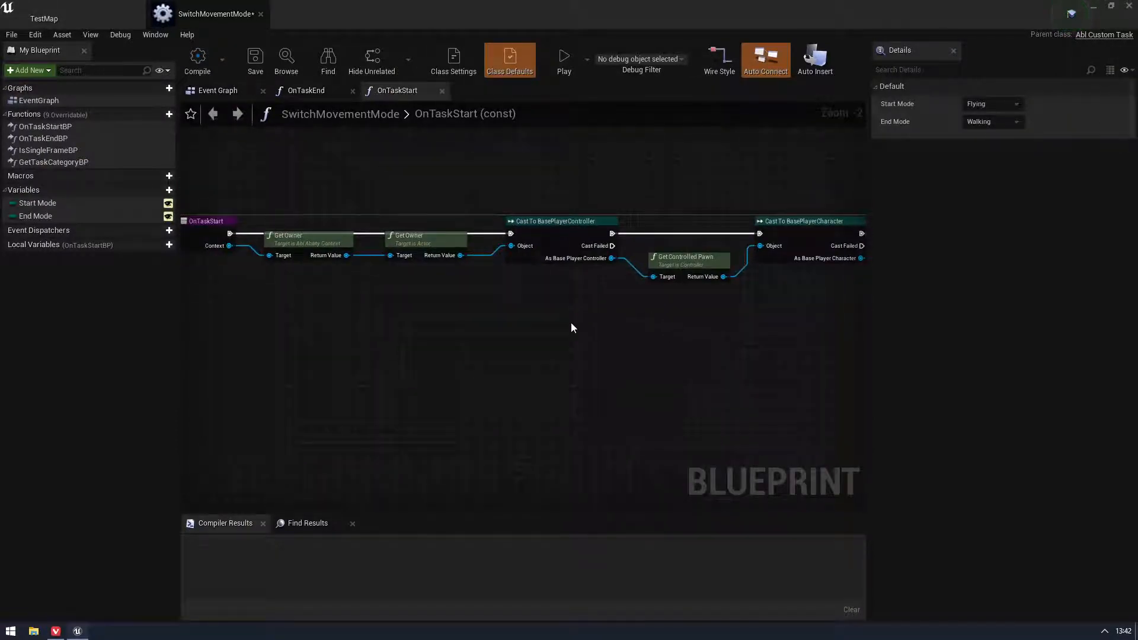
pyautogui.moveTo(574, 327); pyautogui.dragTo(451, 311)
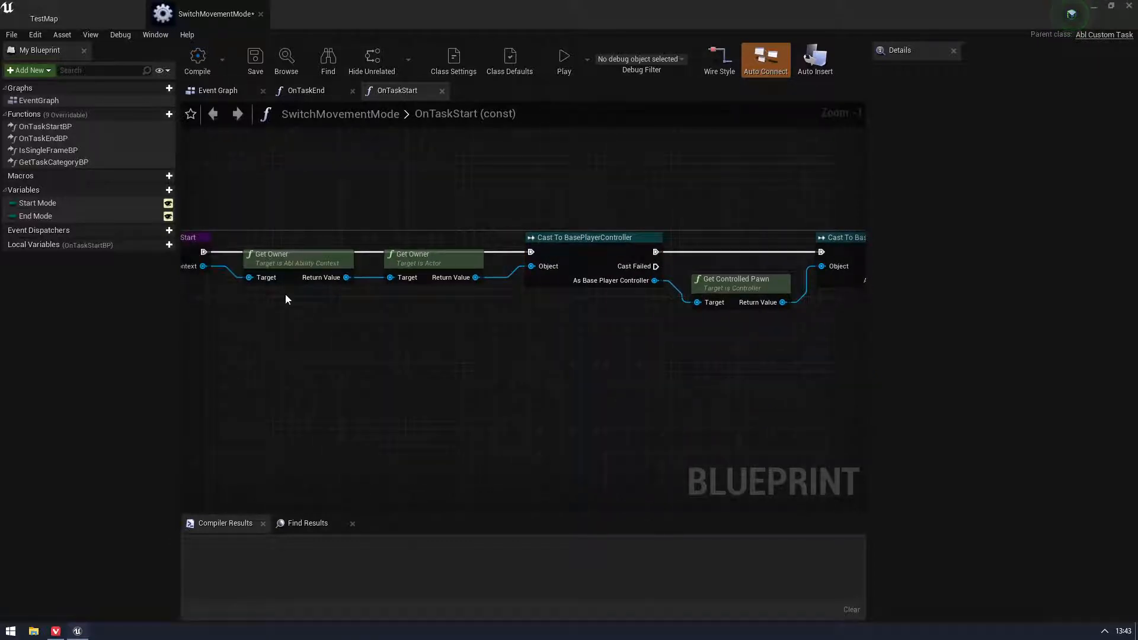
pyautogui.moveTo(396, 320)
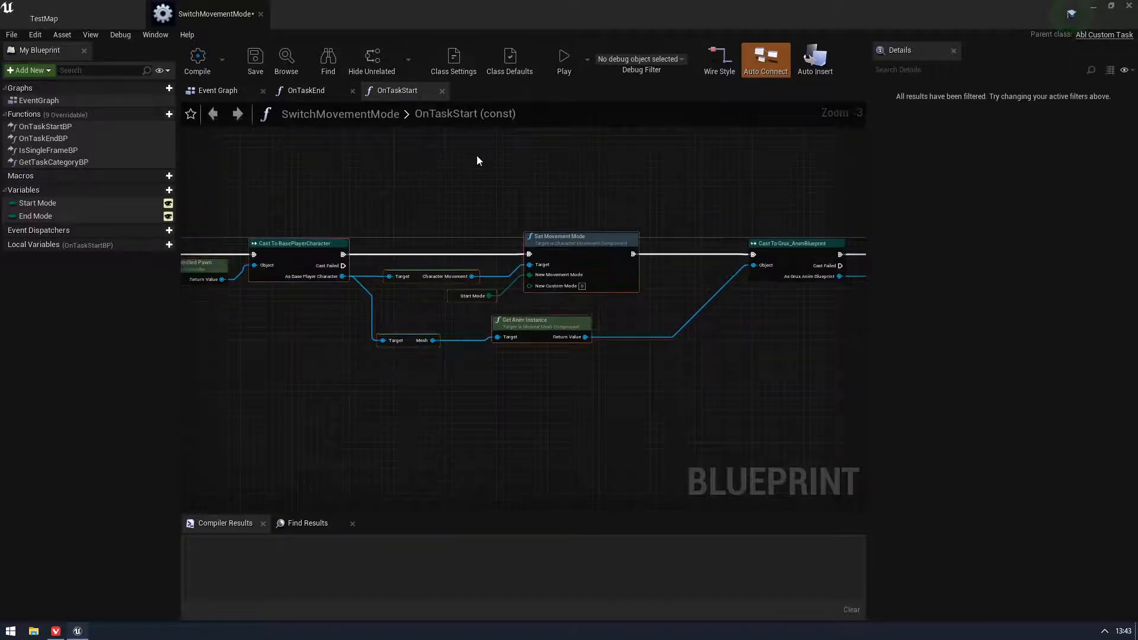
pyautogui.click(38, 202)
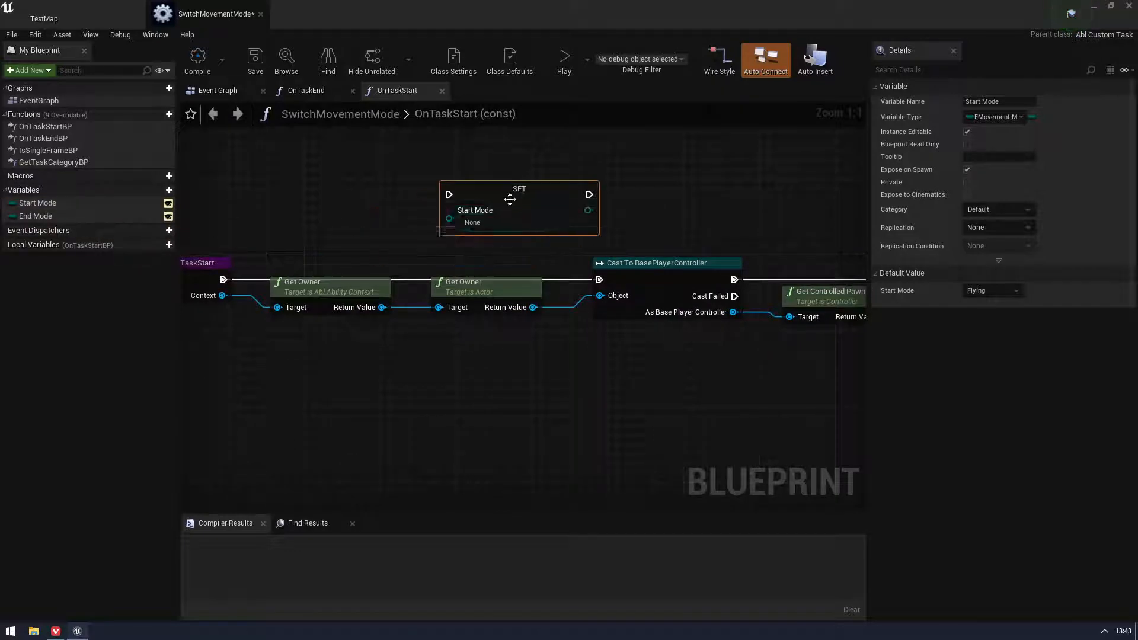
# Set the Start Mode node's value to Walking and bring up the BaseAbility editor
pyautogui.click(507, 223)
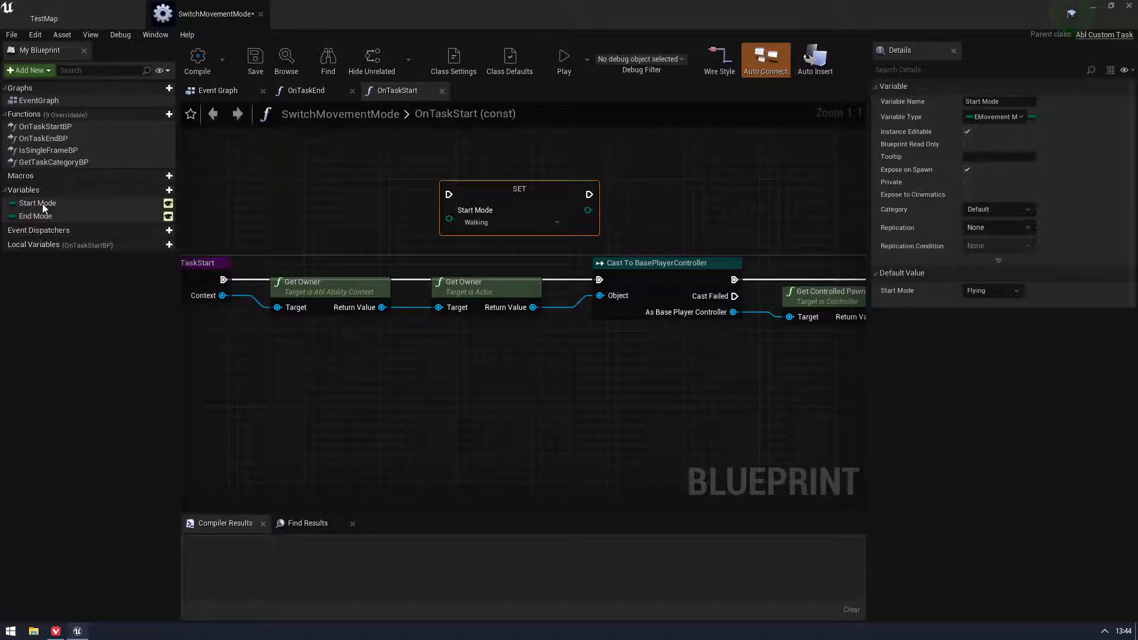
pyautogui.moveTo(496, 199)
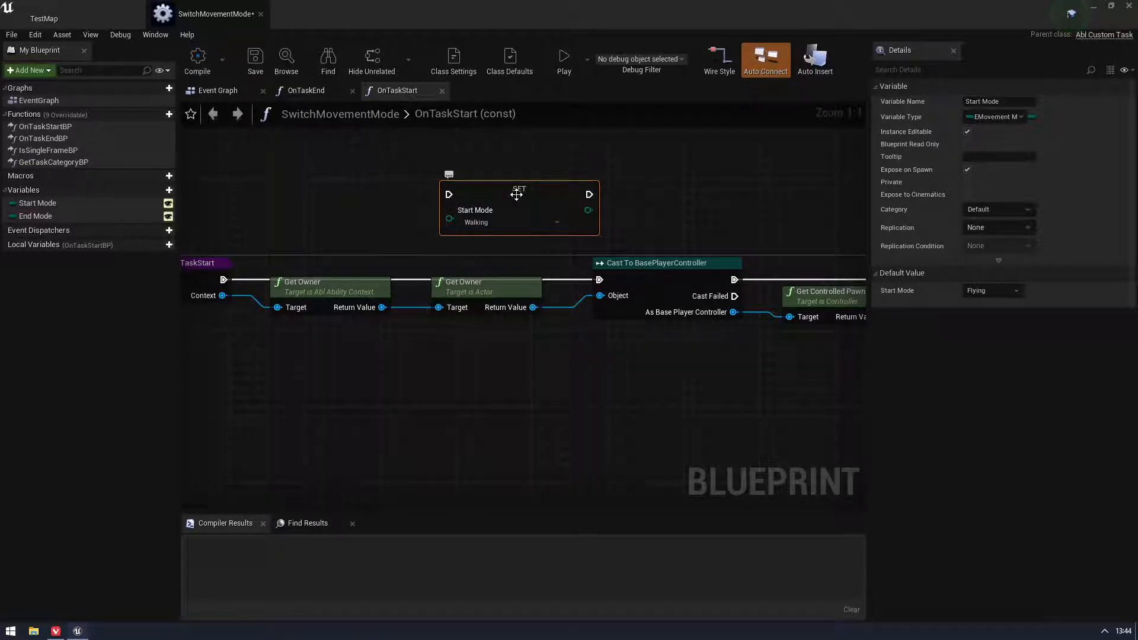
pyautogui.moveTo(517, 194)
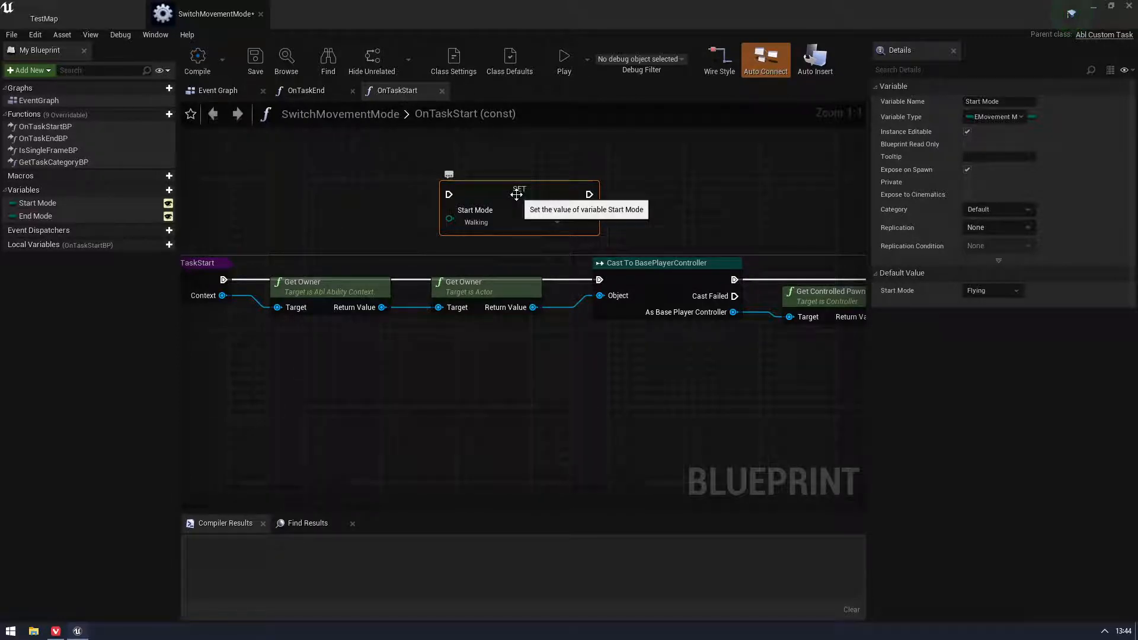
pyautogui.scroll(-3)
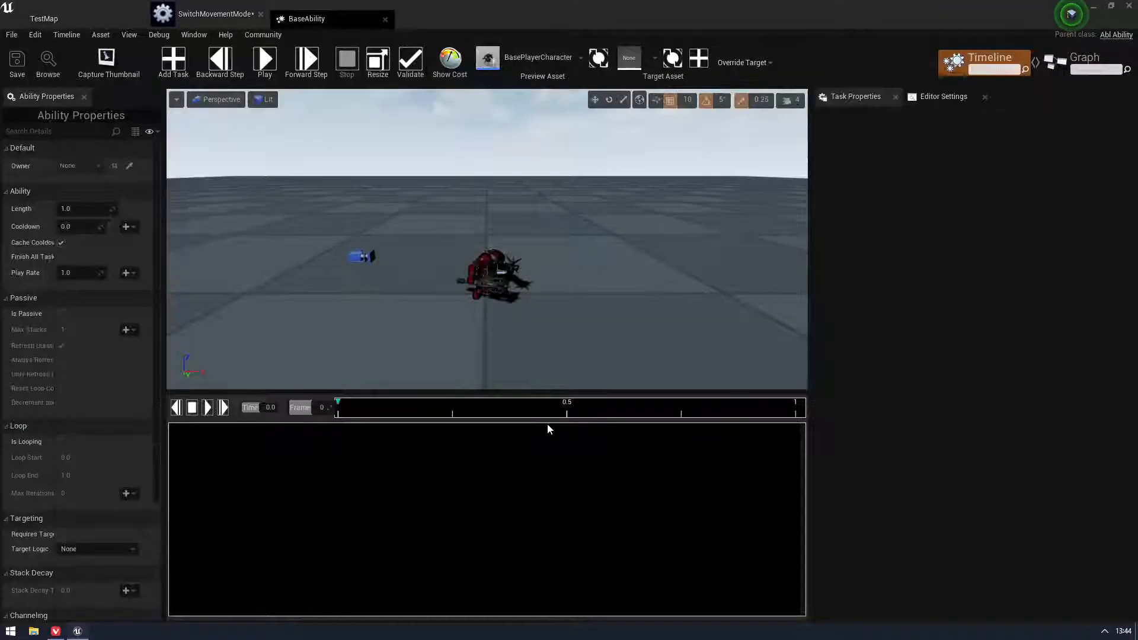
# Add a Movement > Switch Movement Mode task to BaseAbility and review its End Mode option
pyautogui.click(173, 61)
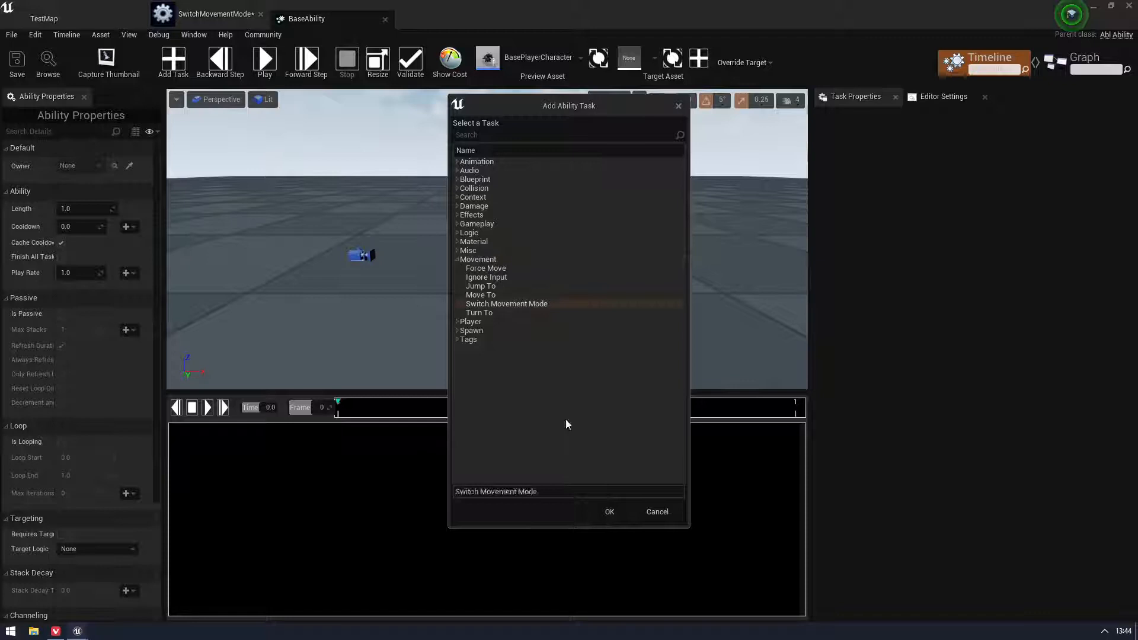
pyautogui.click(609, 512)
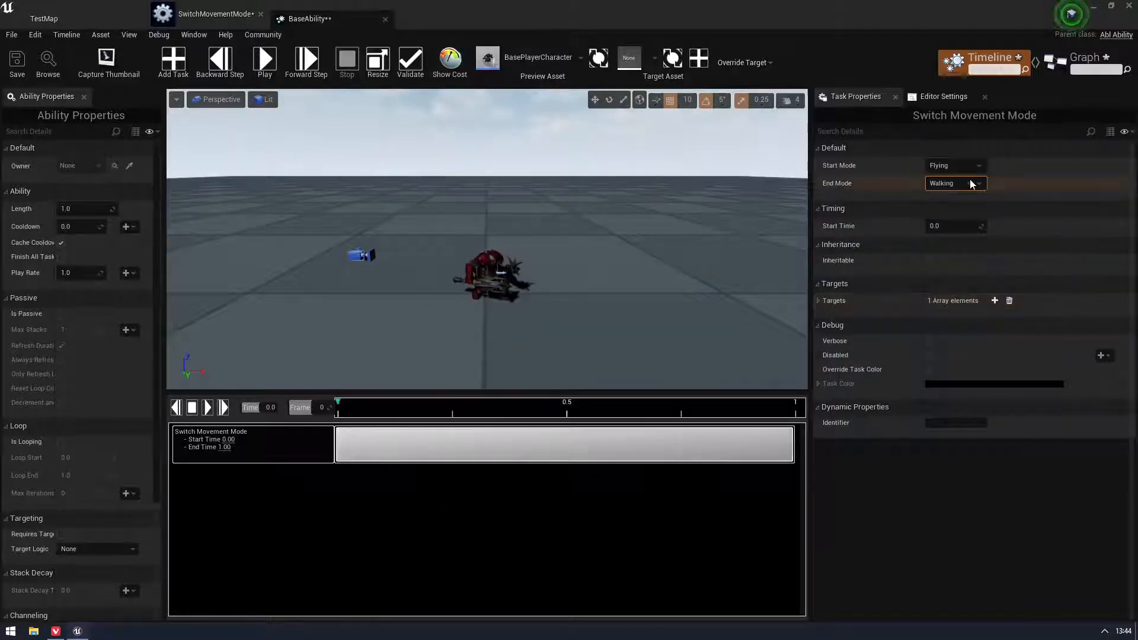
pyautogui.click(977, 182)
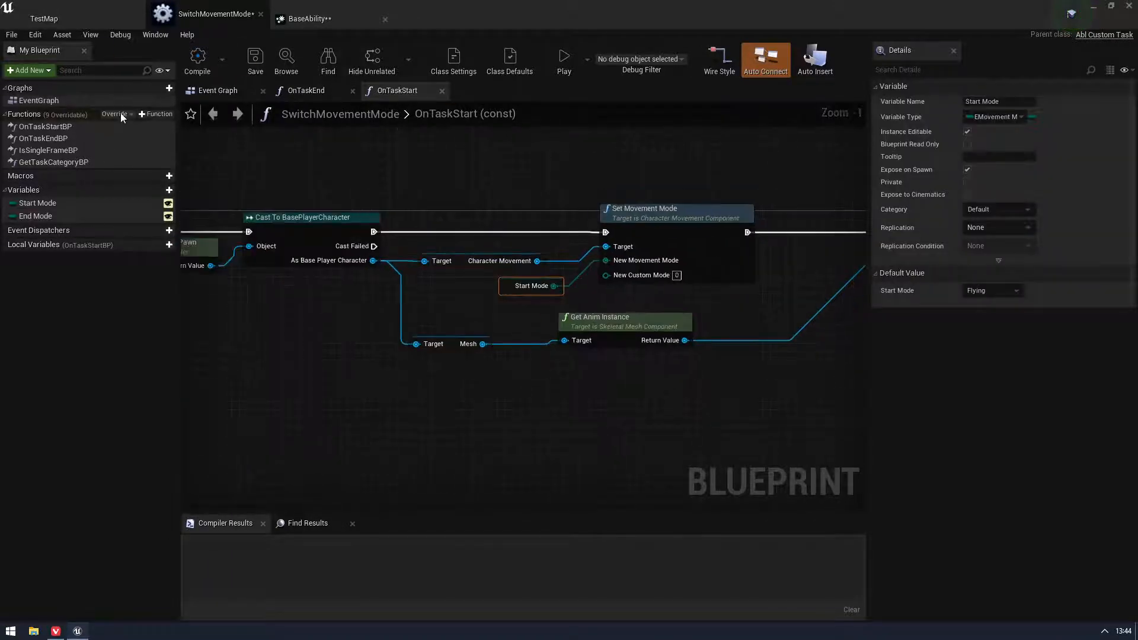
# Review the OnTaskEnd graph's Cast node, compile SwitchMovementMode and close the blueprint
pyautogui.click(305, 90)
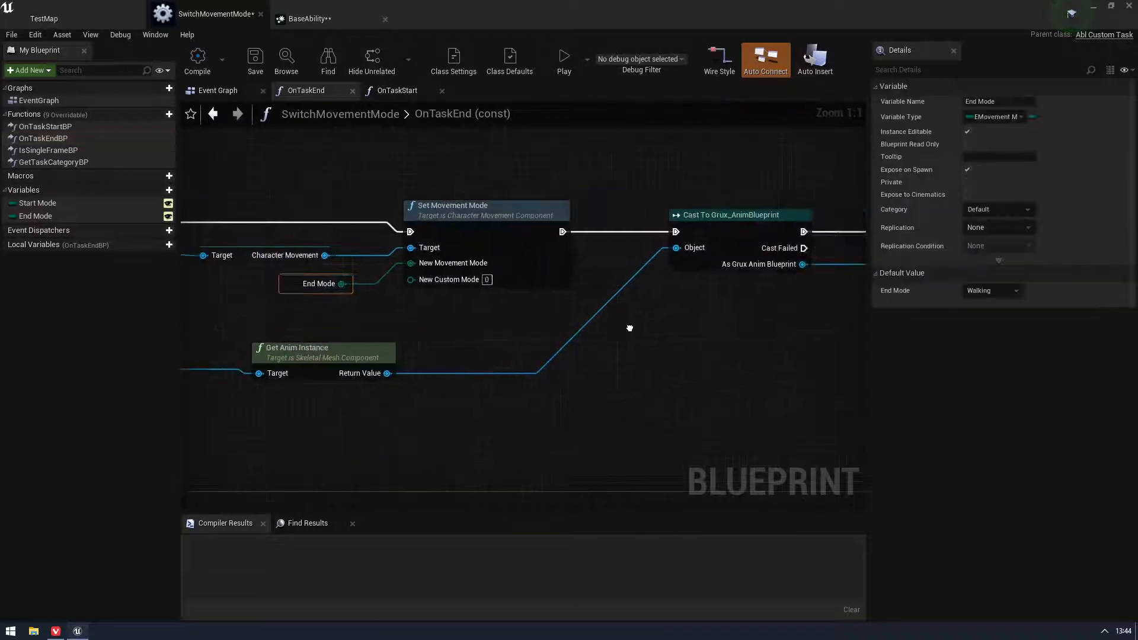
pyautogui.scroll(-3)
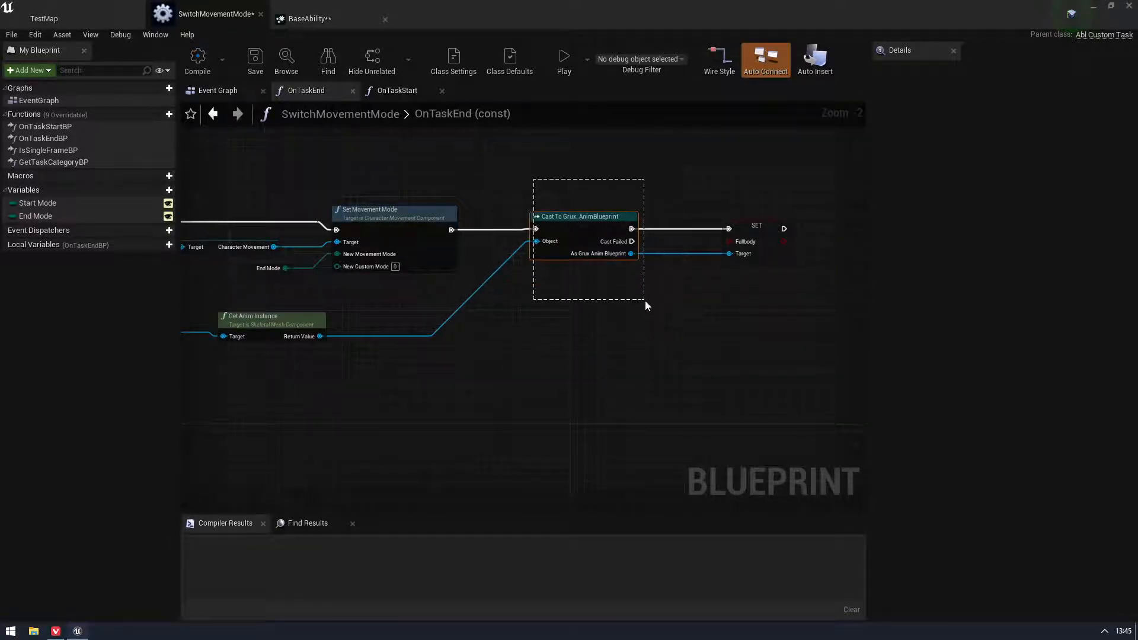
pyautogui.moveTo(645, 304); pyautogui.dragTo(696, 365)
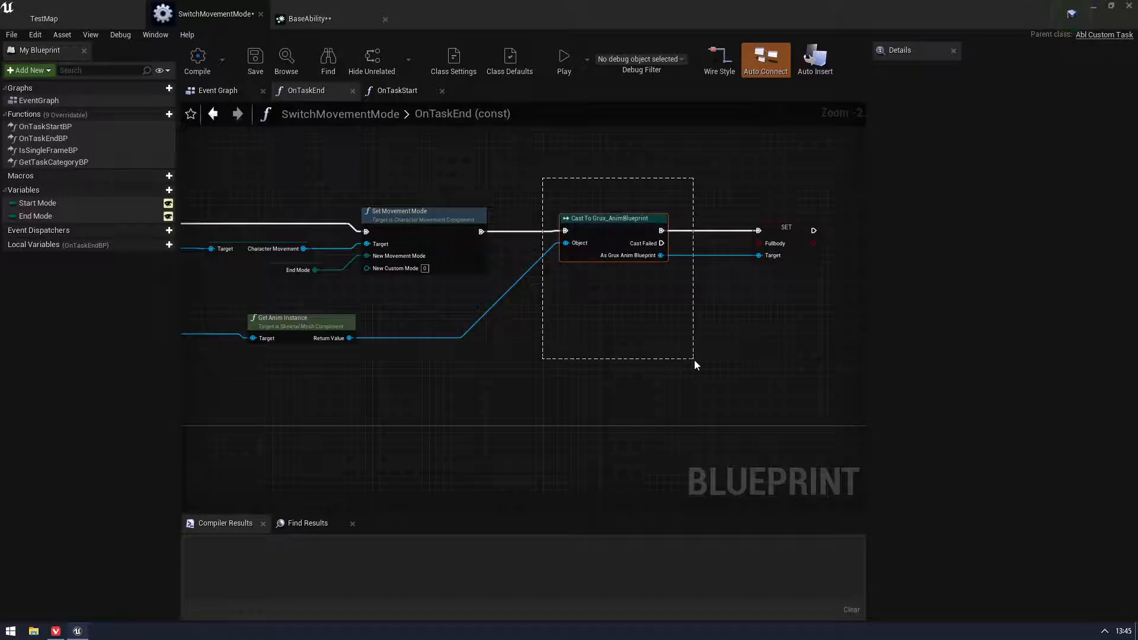
pyautogui.scroll(-3)
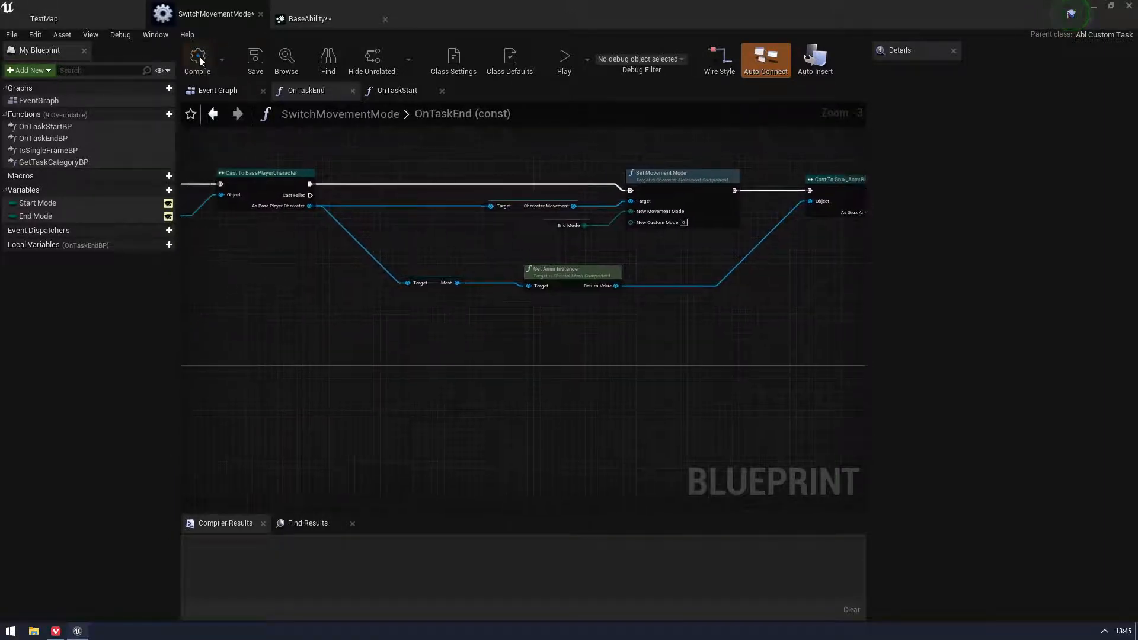
pyautogui.click(197, 57)
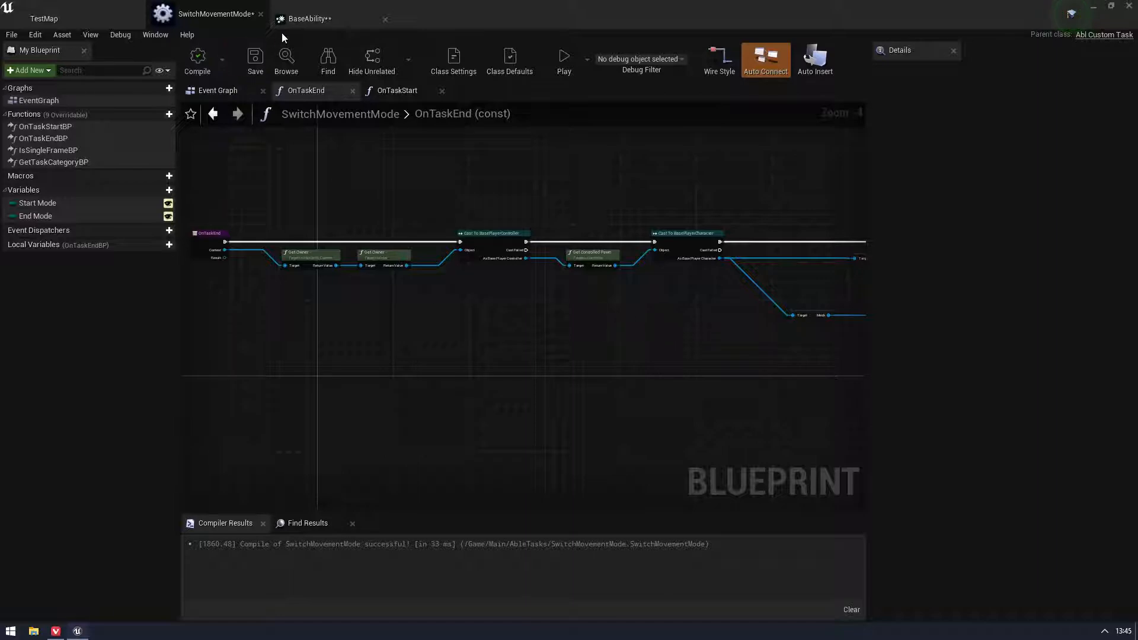
pyautogui.click(308, 19)
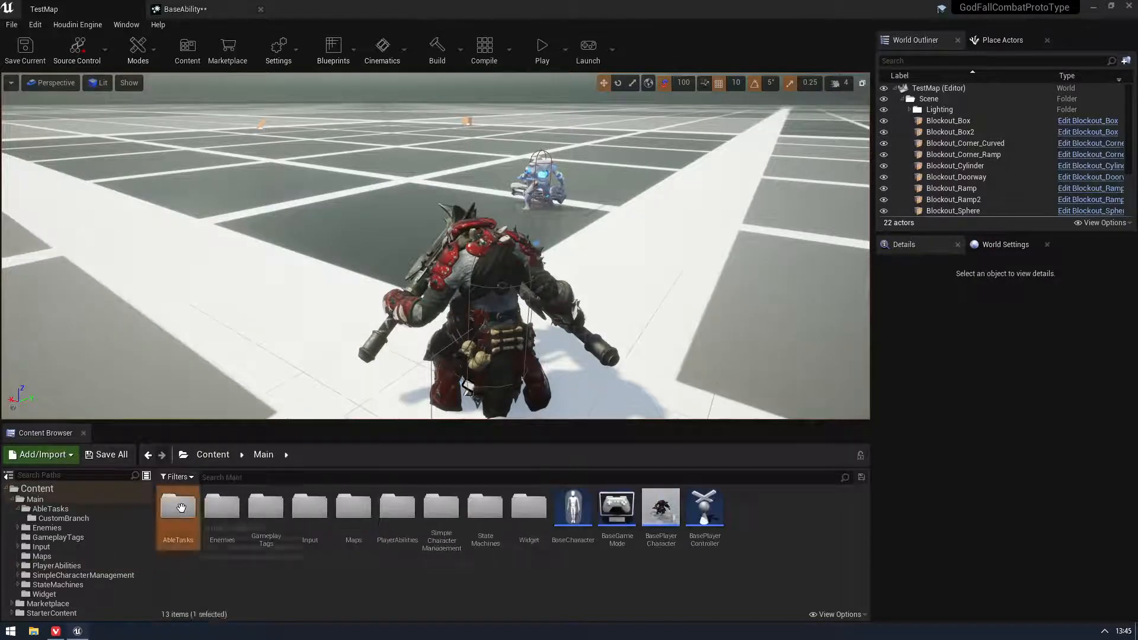
# Open the IPBranch blueprint from AbleTasks > CustomBranch in the Content Browser
pyautogui.doubleClick(178, 508)
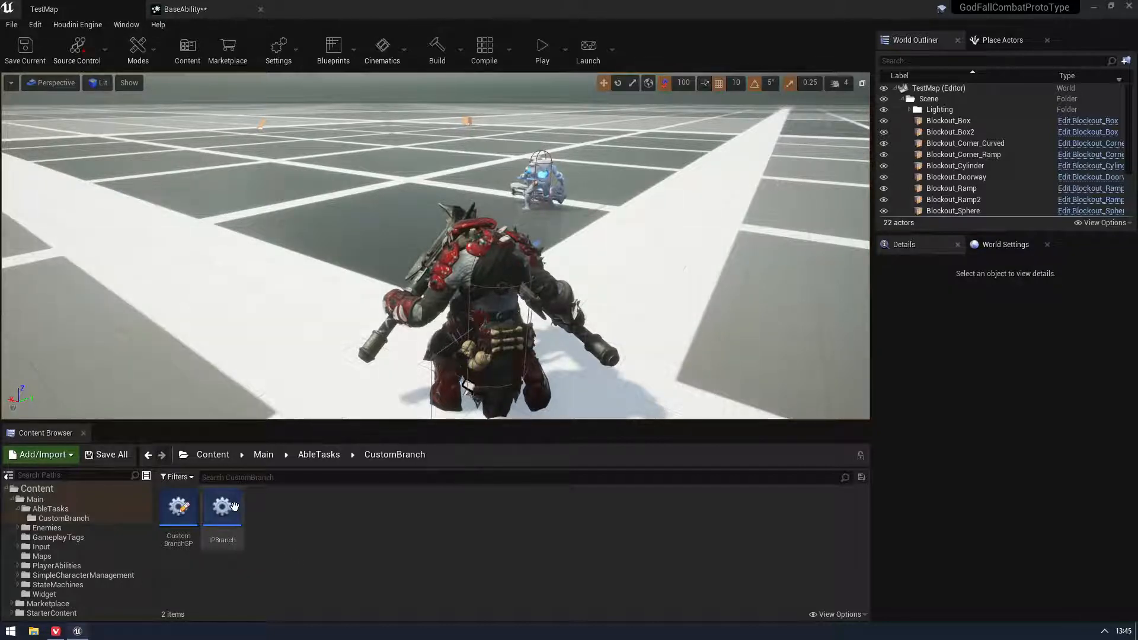
pyautogui.doubleClick(222, 507)
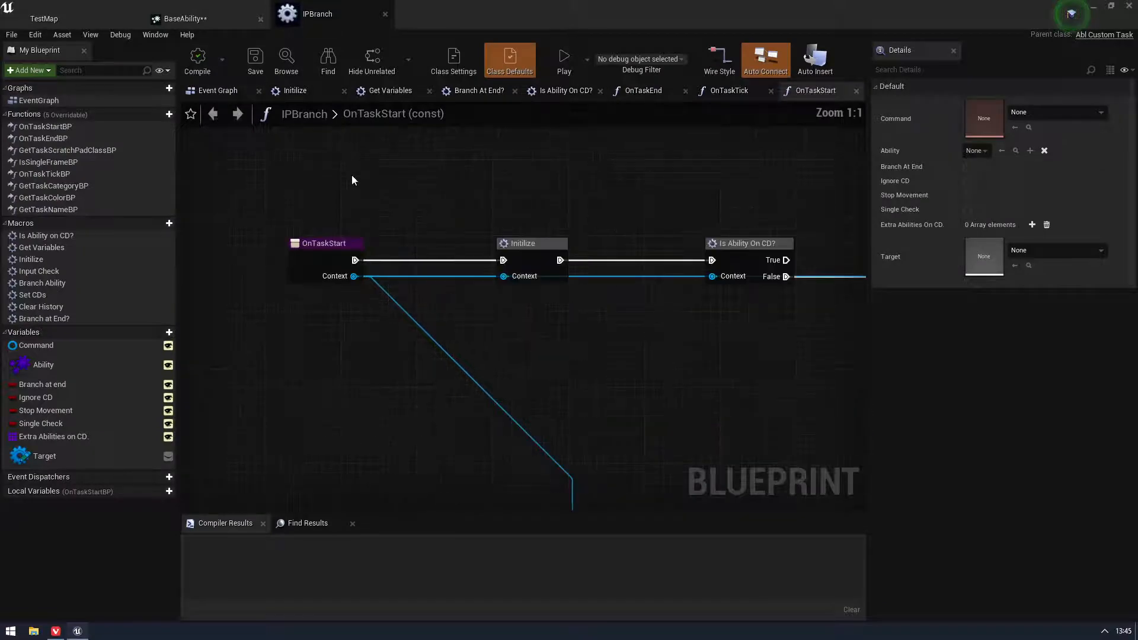
# Scroll through the IPBranch Initilize macro graph feeding Get Variables
pyautogui.scroll(-3)
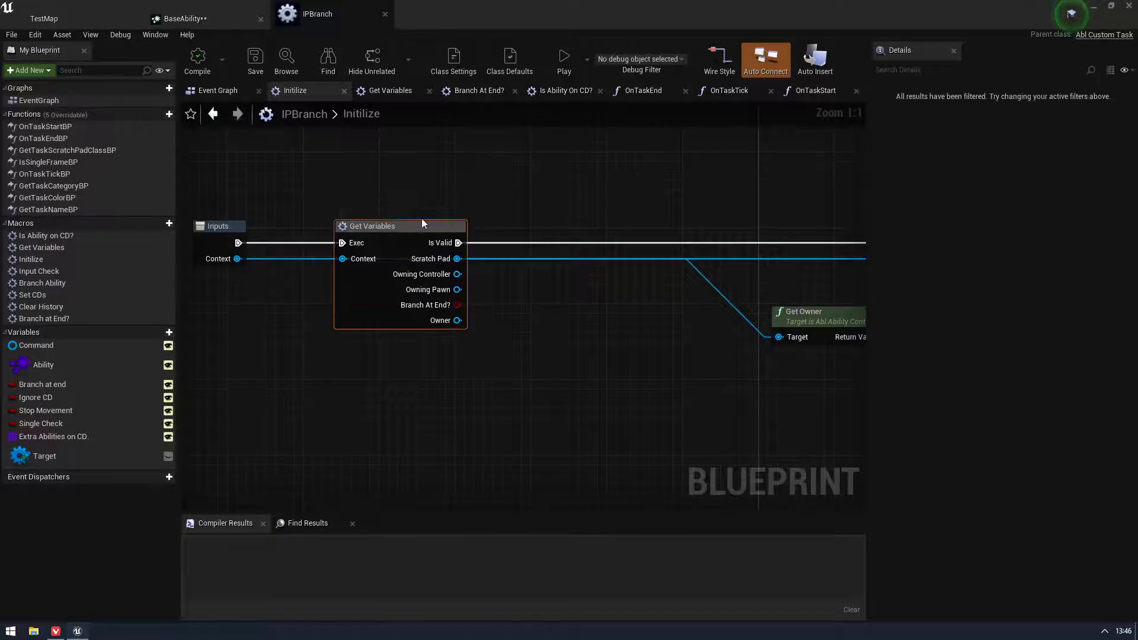
pyautogui.moveTo(449, 261)
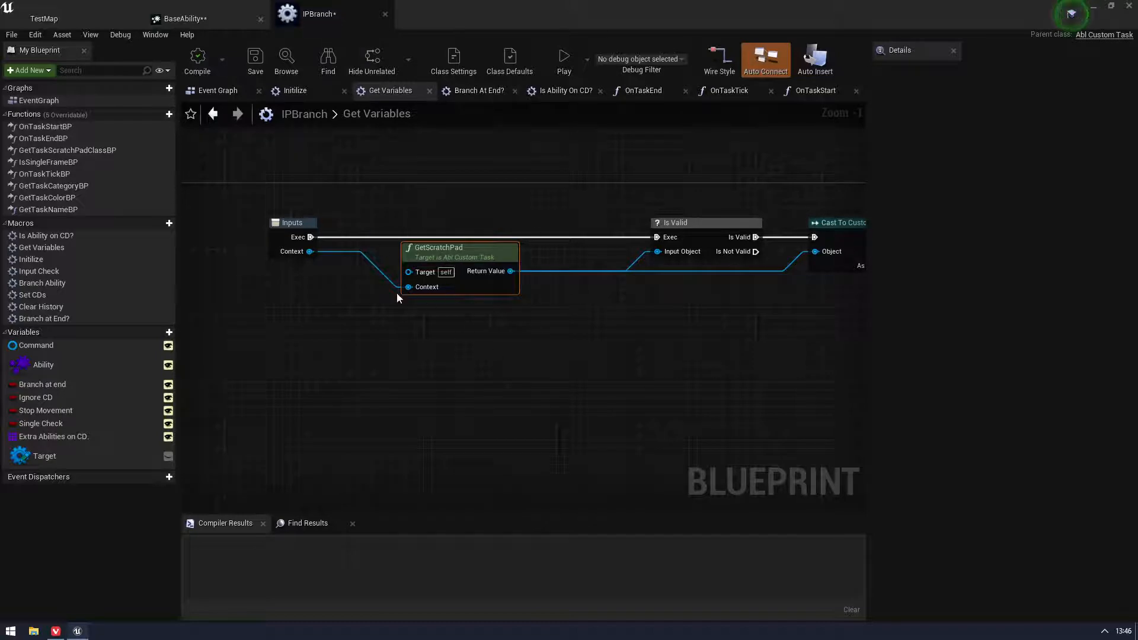
pyautogui.moveTo(389, 175)
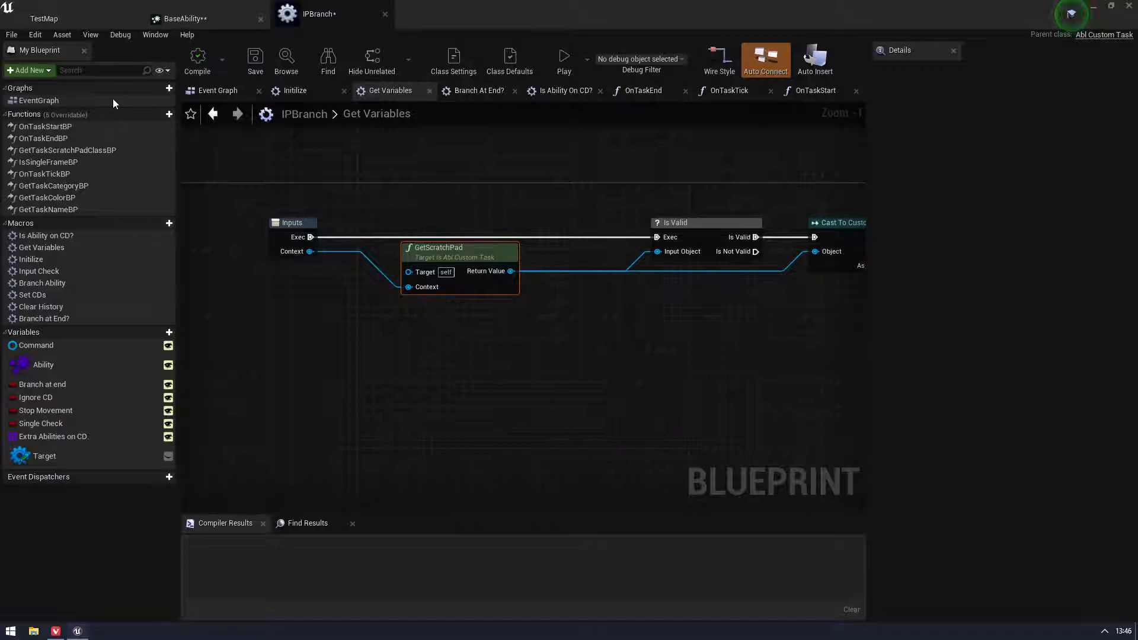
pyautogui.moveTo(54, 154)
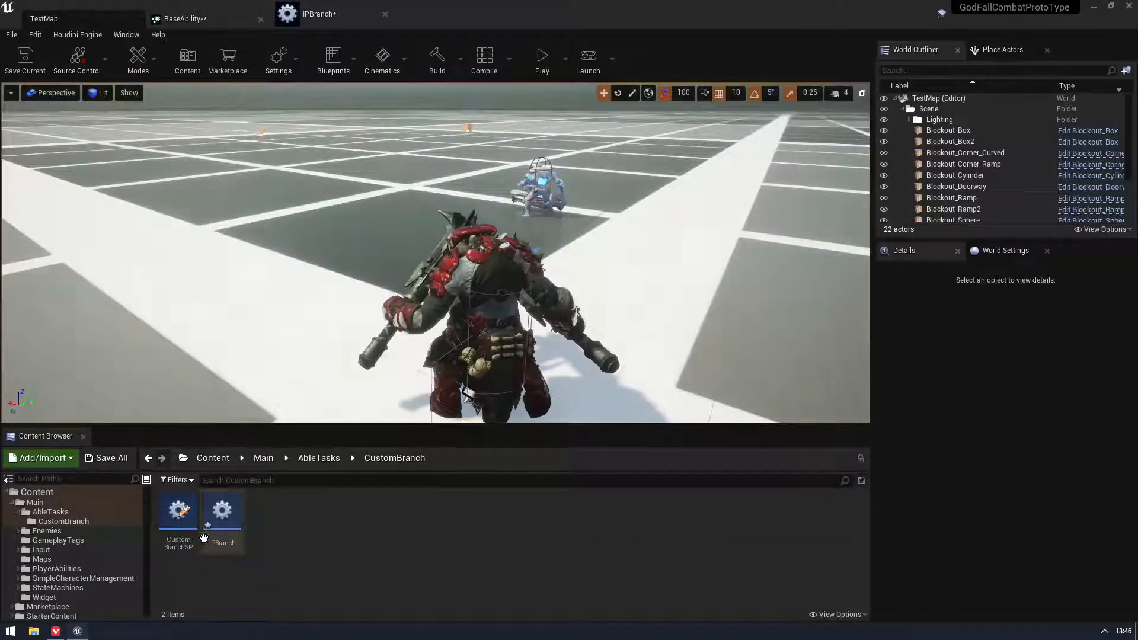
# Open the CustomBranchSP scratch pad blueprint with its owner, pawn and controller variables
pyautogui.doubleClick(177, 510)
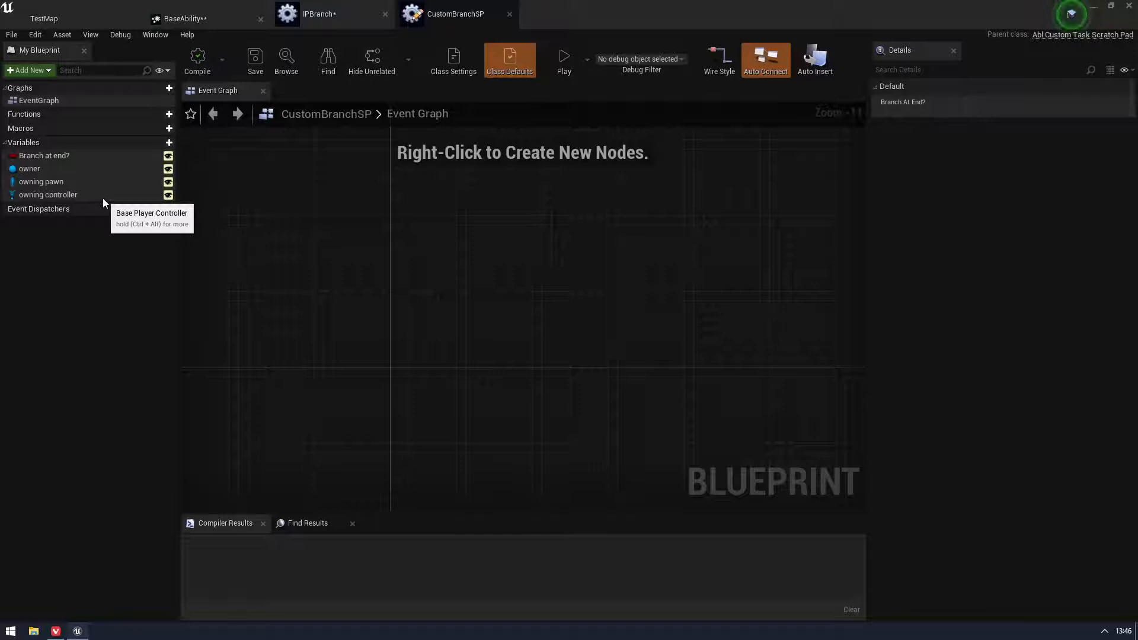
pyautogui.moveTo(365, 195)
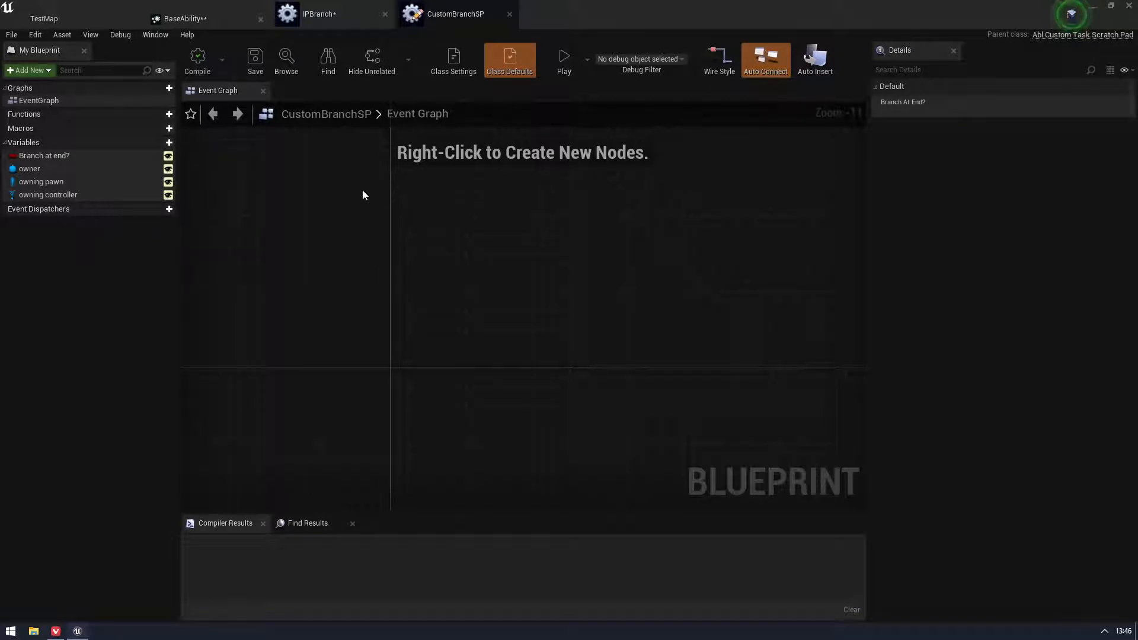
pyautogui.moveTo(355, 14)
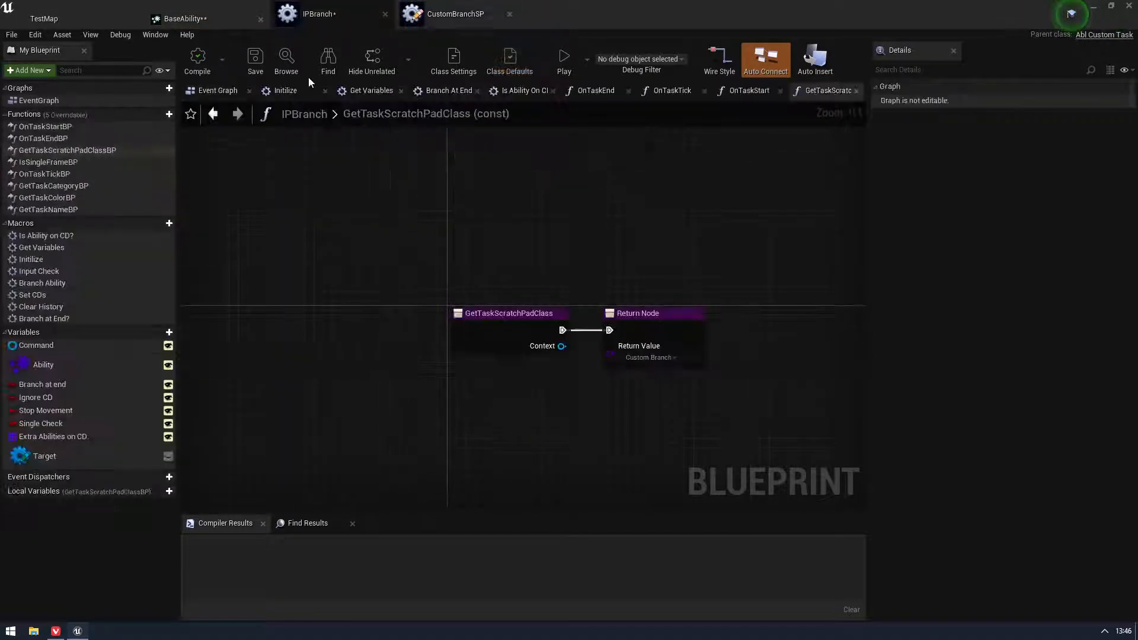
# Inspect the Branch at end variable and return to IPBranch's OnTaskStart graph via BaseAbility
pyautogui.click(181, 19)
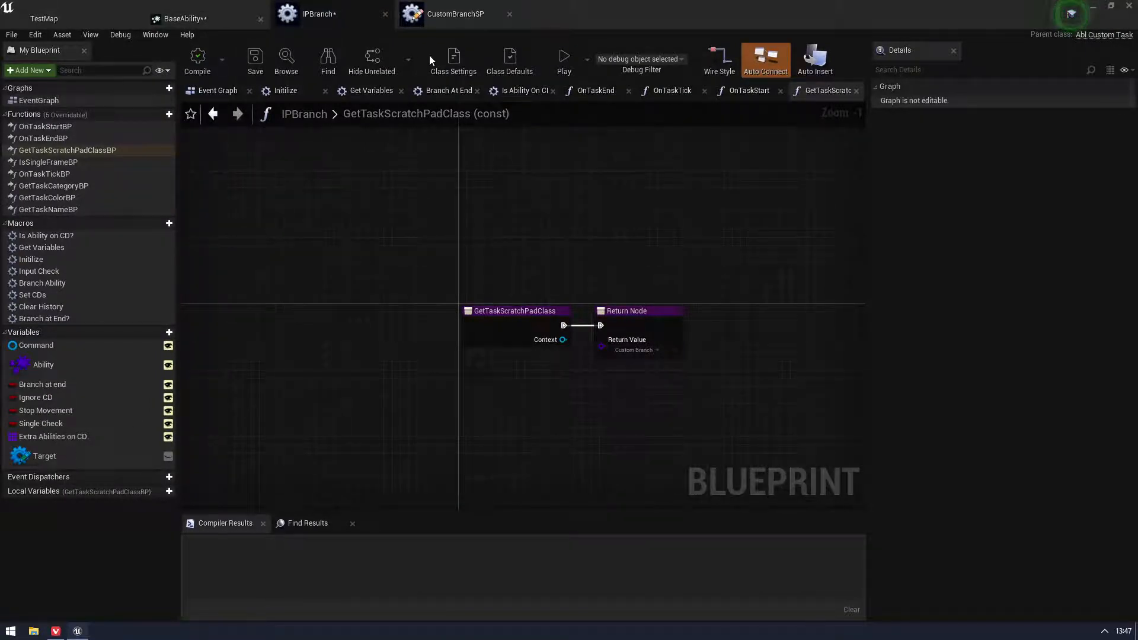
pyautogui.moveTo(463, 295)
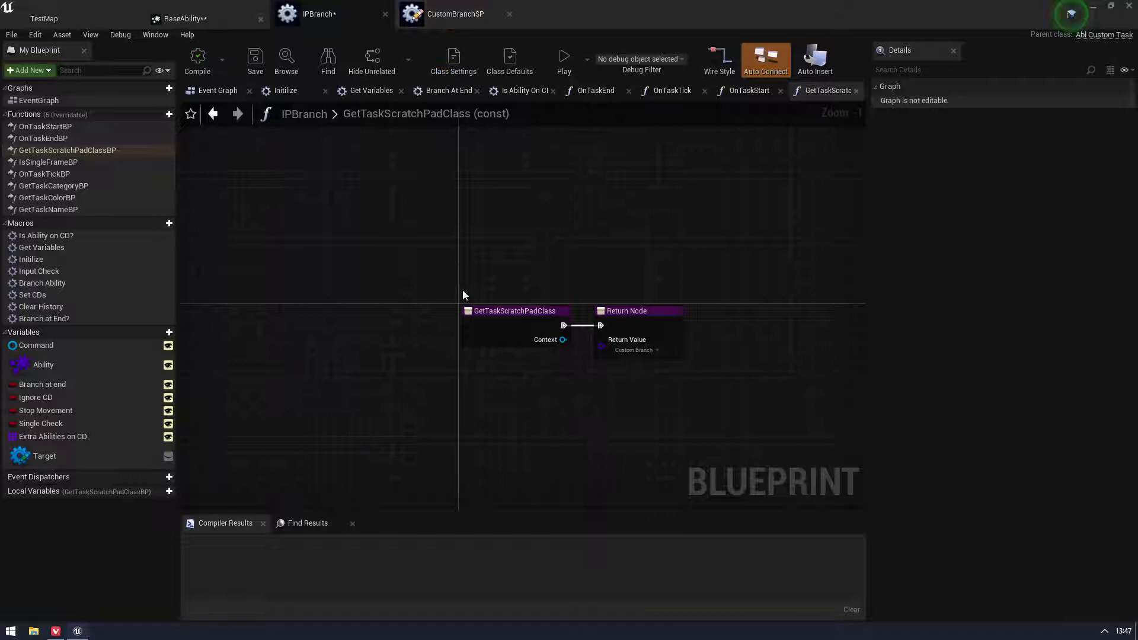
pyautogui.scroll(-3)
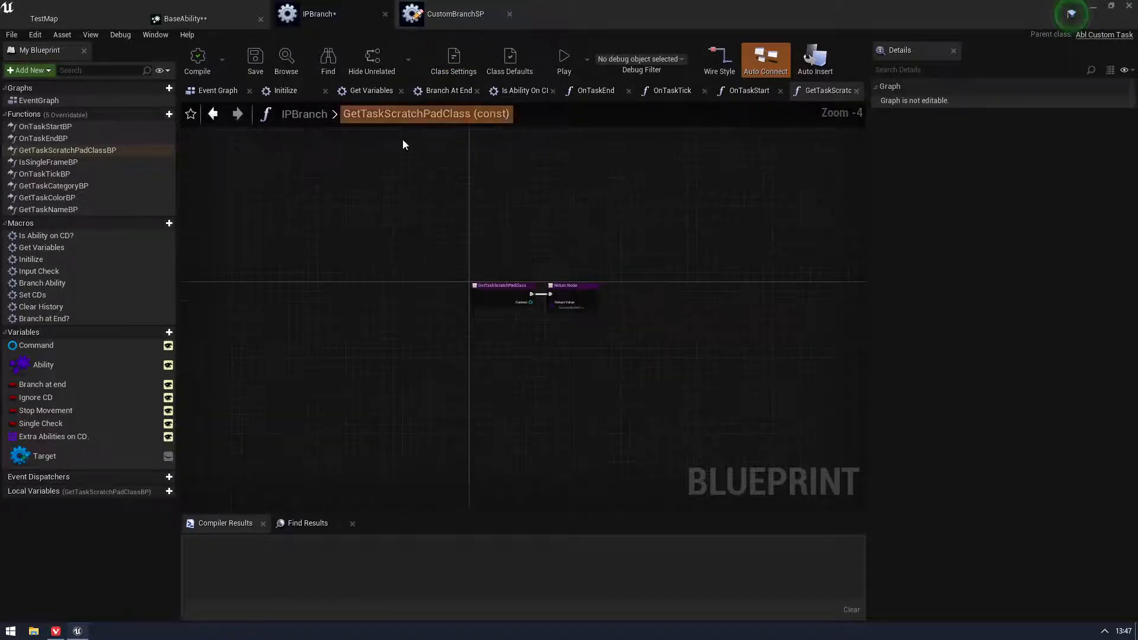
pyautogui.click(43, 384)
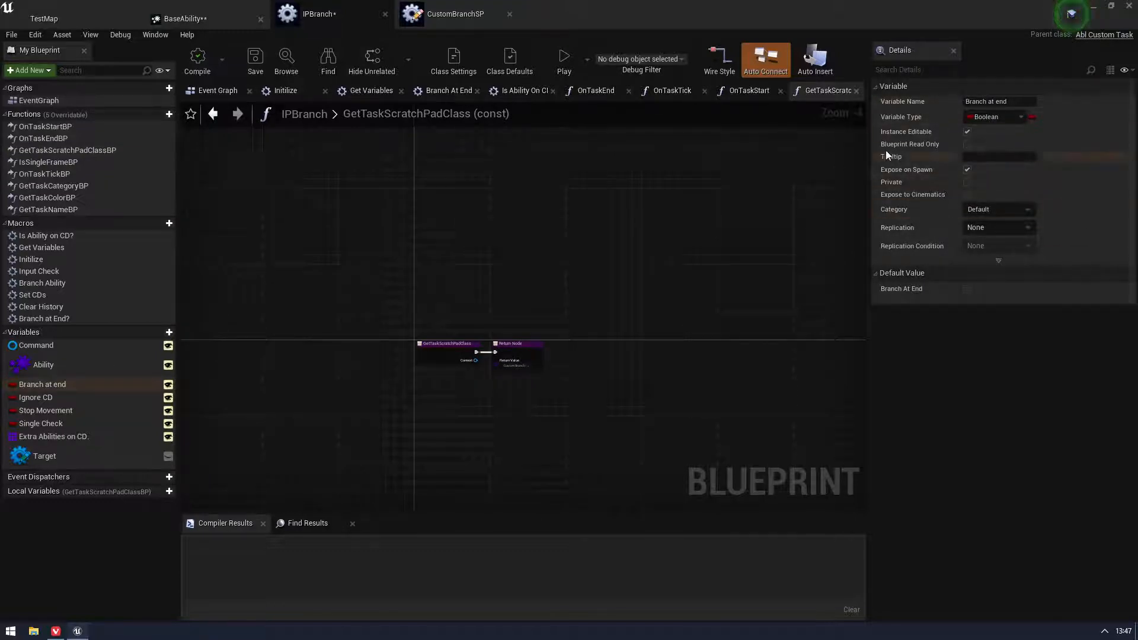
pyautogui.moveTo(929, 145)
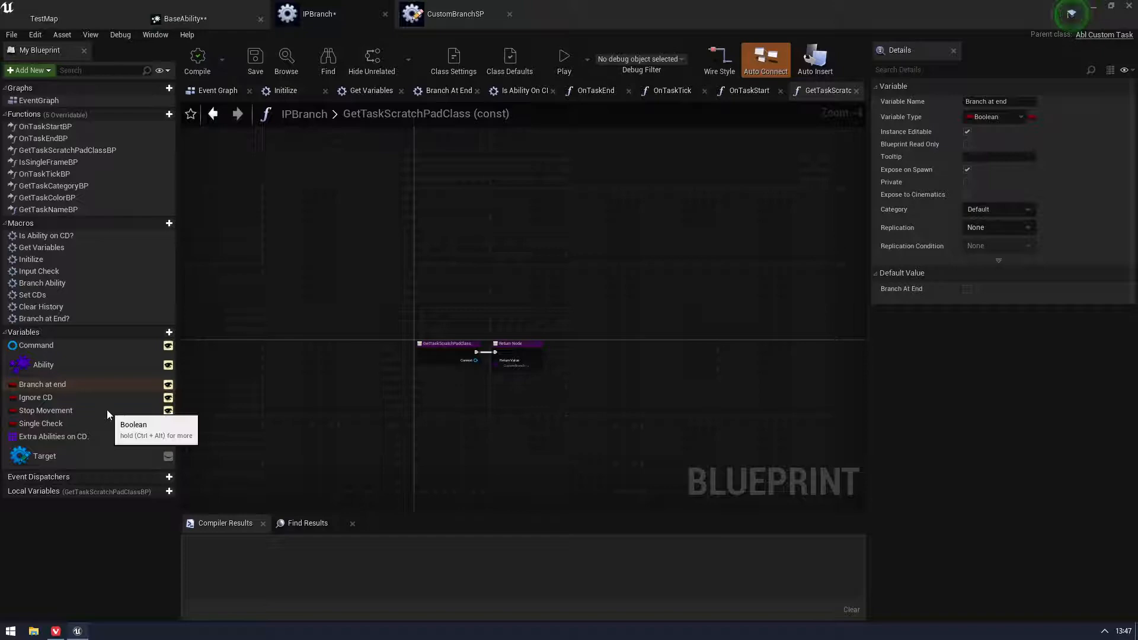
pyautogui.moveTo(216, 395)
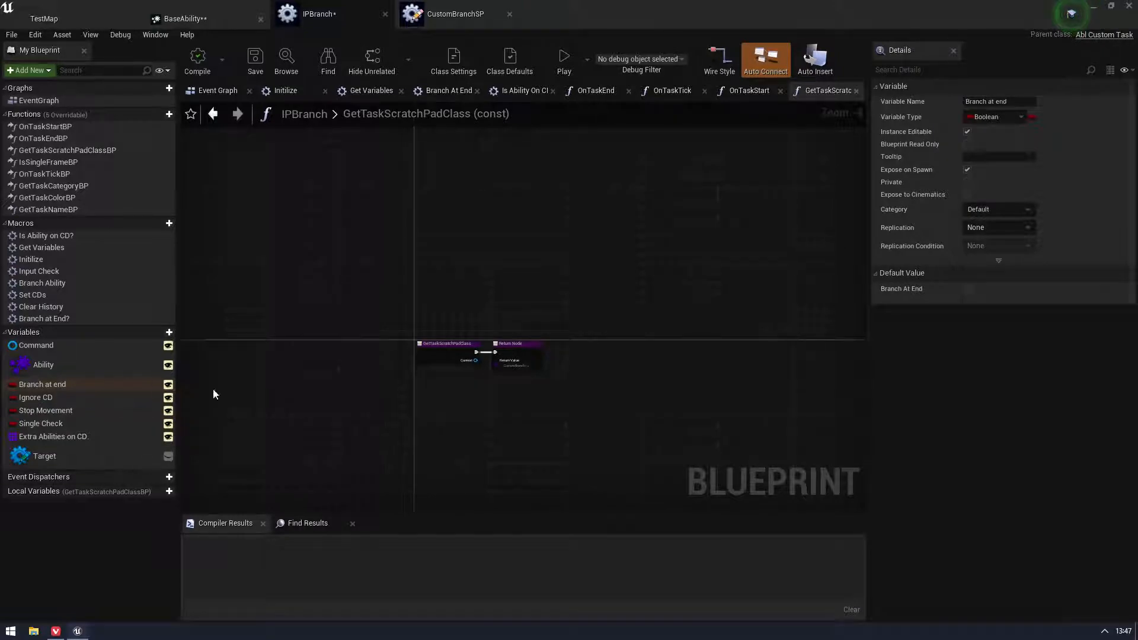
pyautogui.click(180, 19)
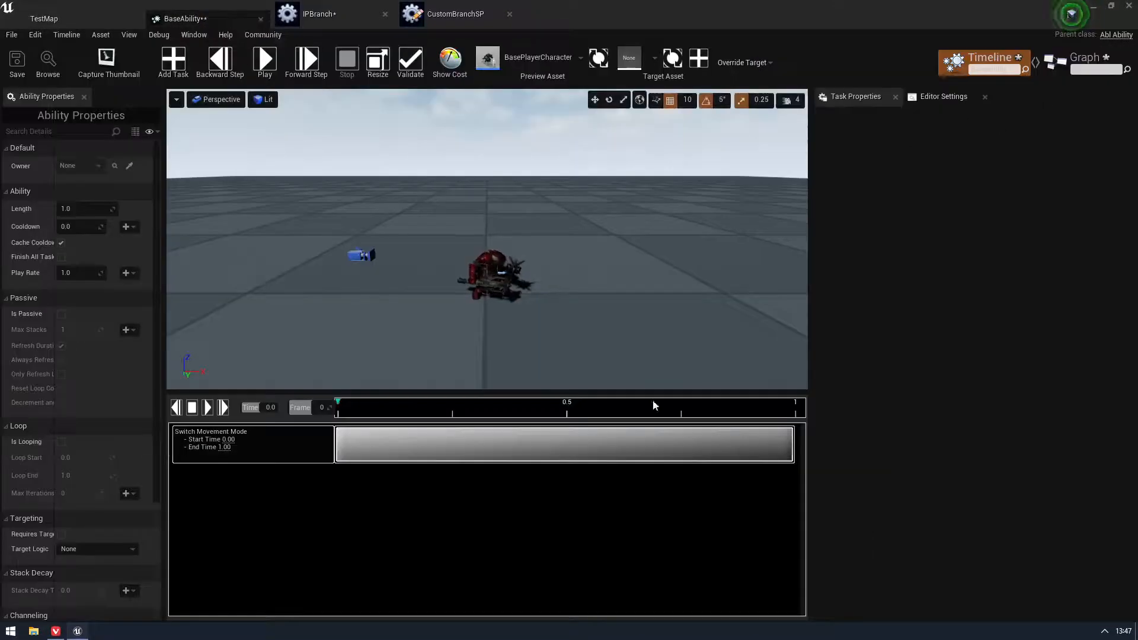
pyautogui.click(323, 14)
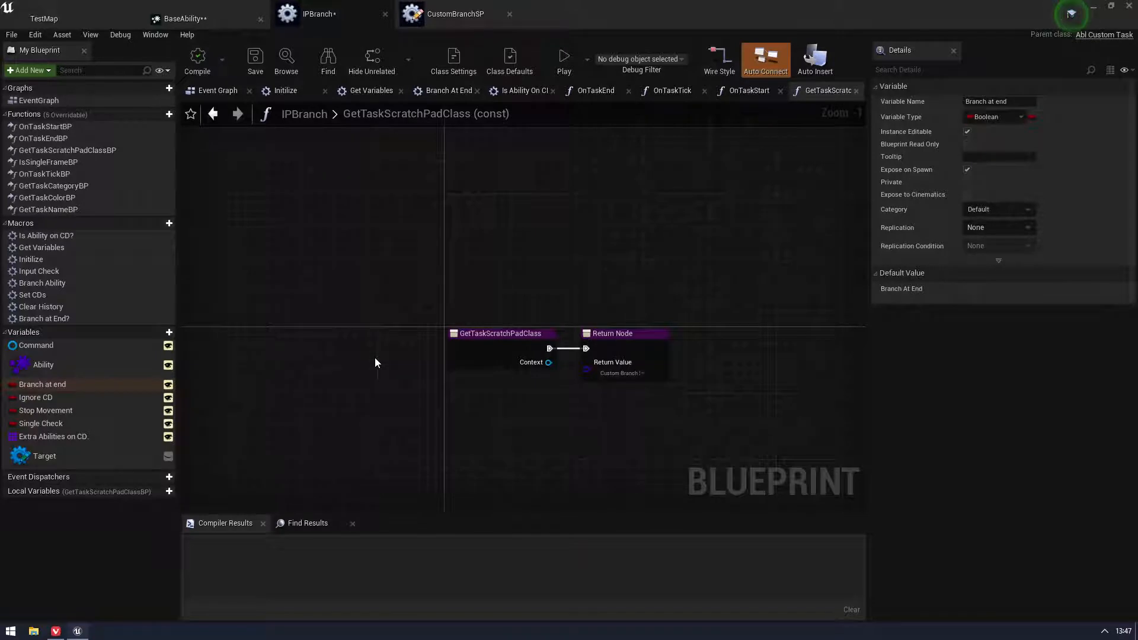
pyautogui.click(218, 90)
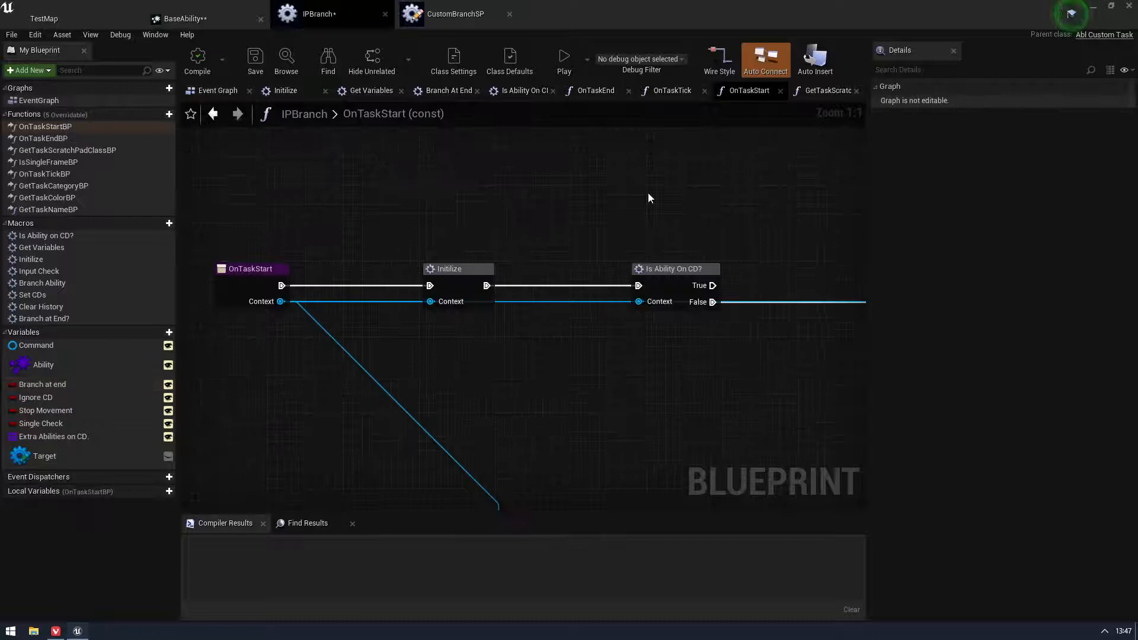
pyautogui.scroll(-3)
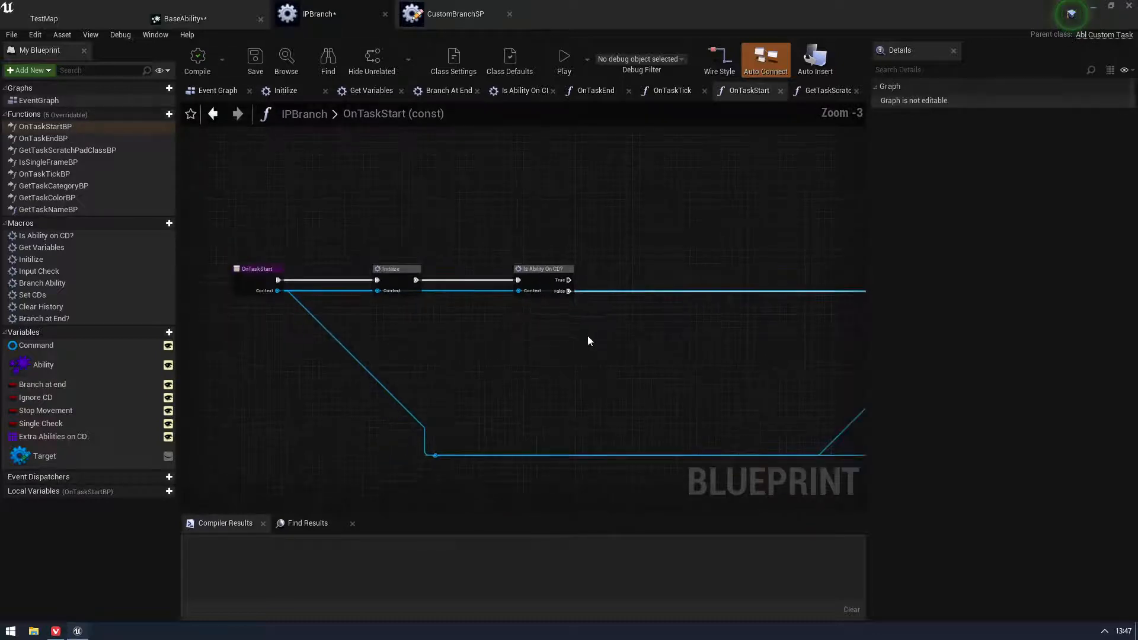
pyautogui.scroll(-3)
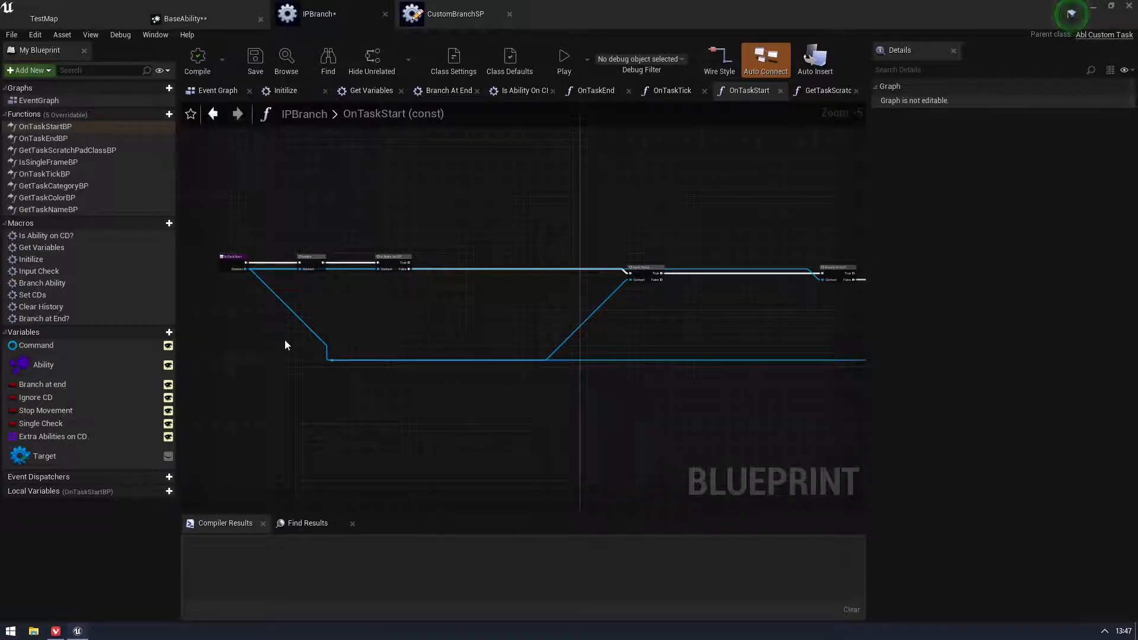
# Review the Initilize and Get Variables macros, including the Owning Pawn output connection
pyautogui.click(285, 90)
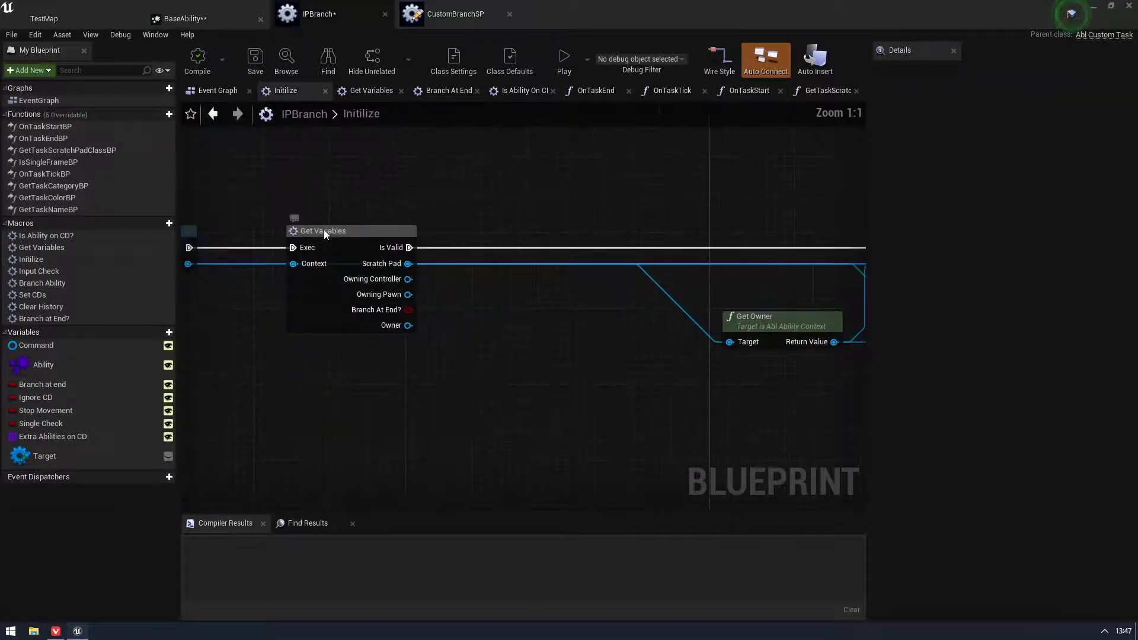
pyautogui.click(370, 90)
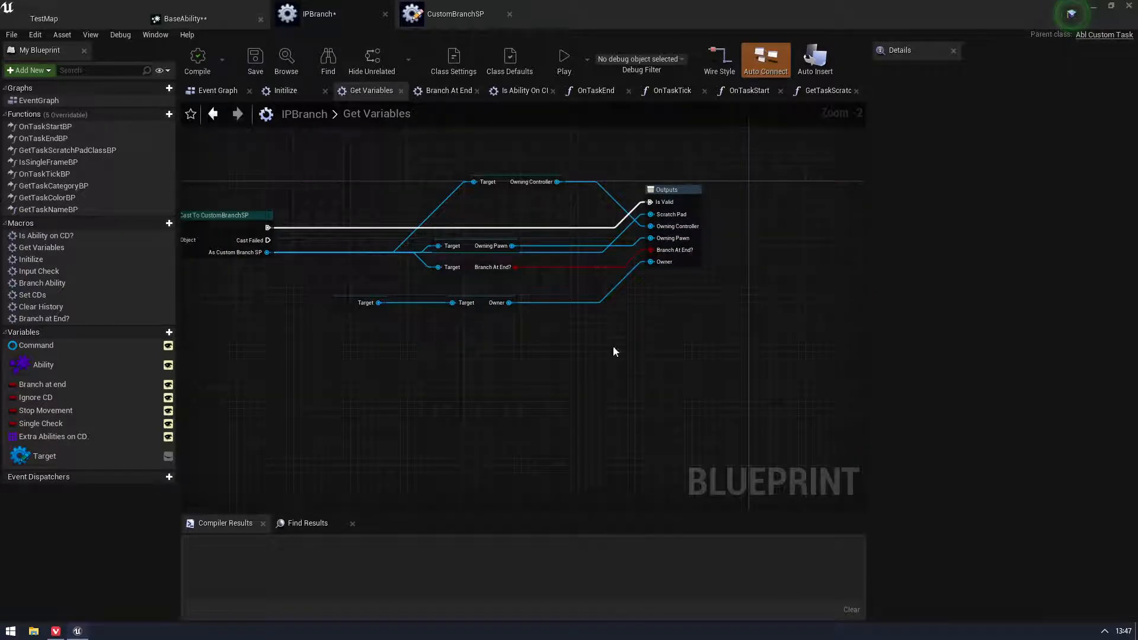
pyautogui.click(666, 215)
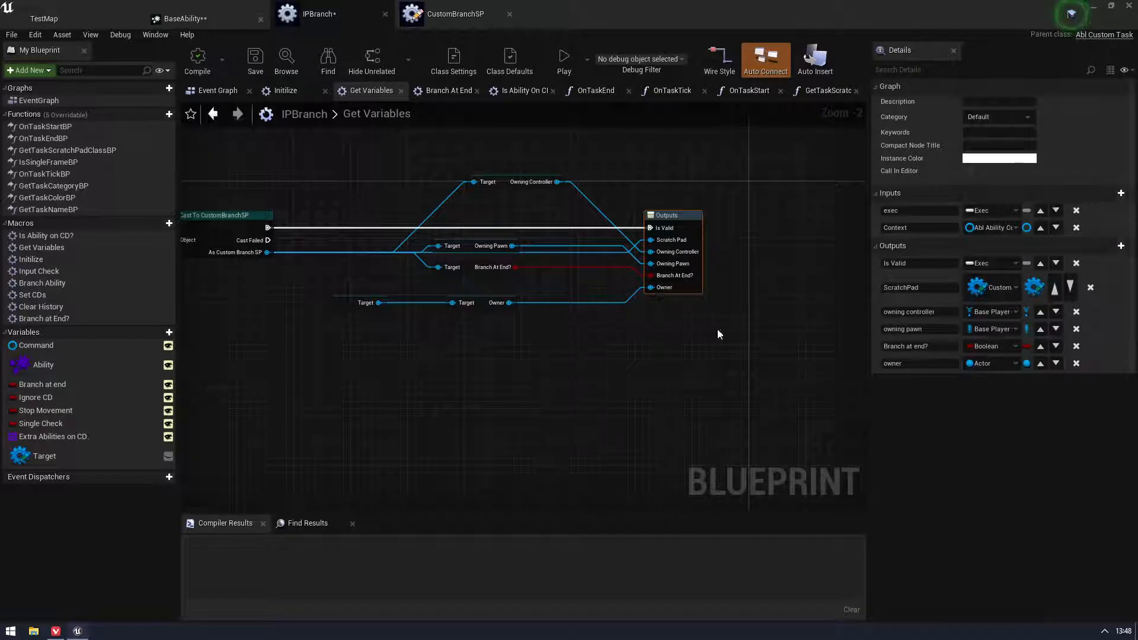
pyautogui.click(285, 90)
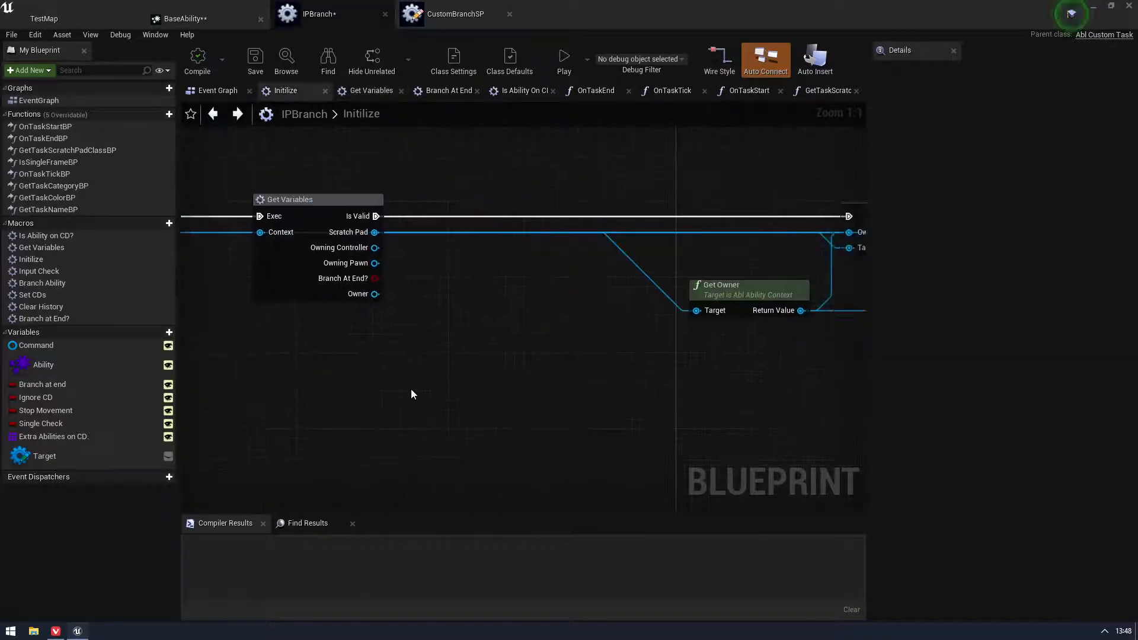
pyautogui.scroll(-3)
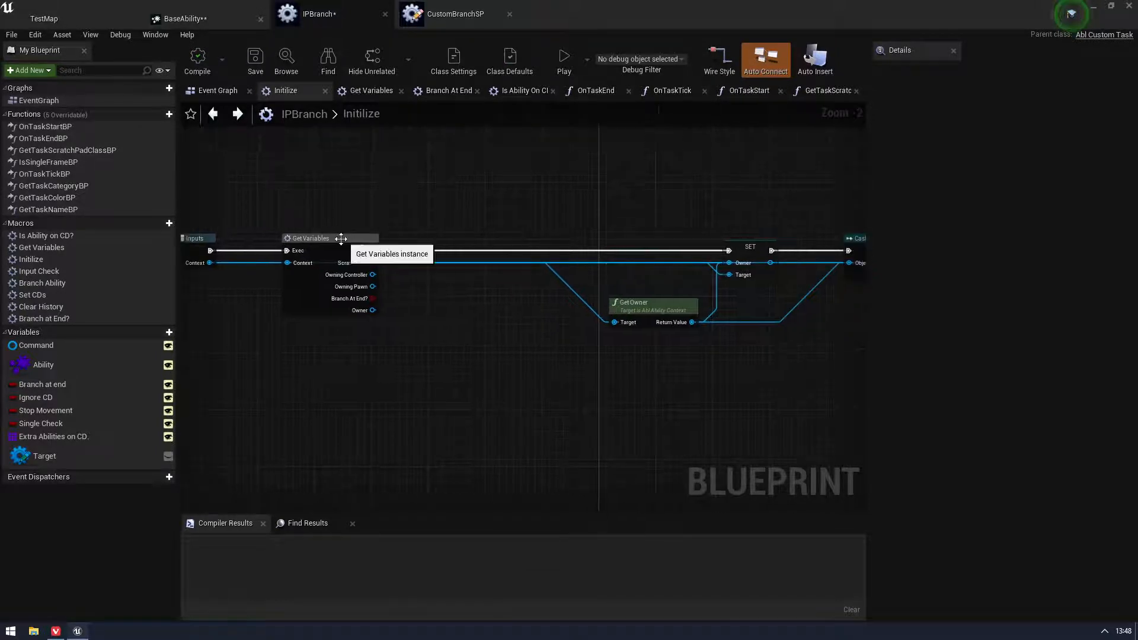
pyautogui.click(370, 90)
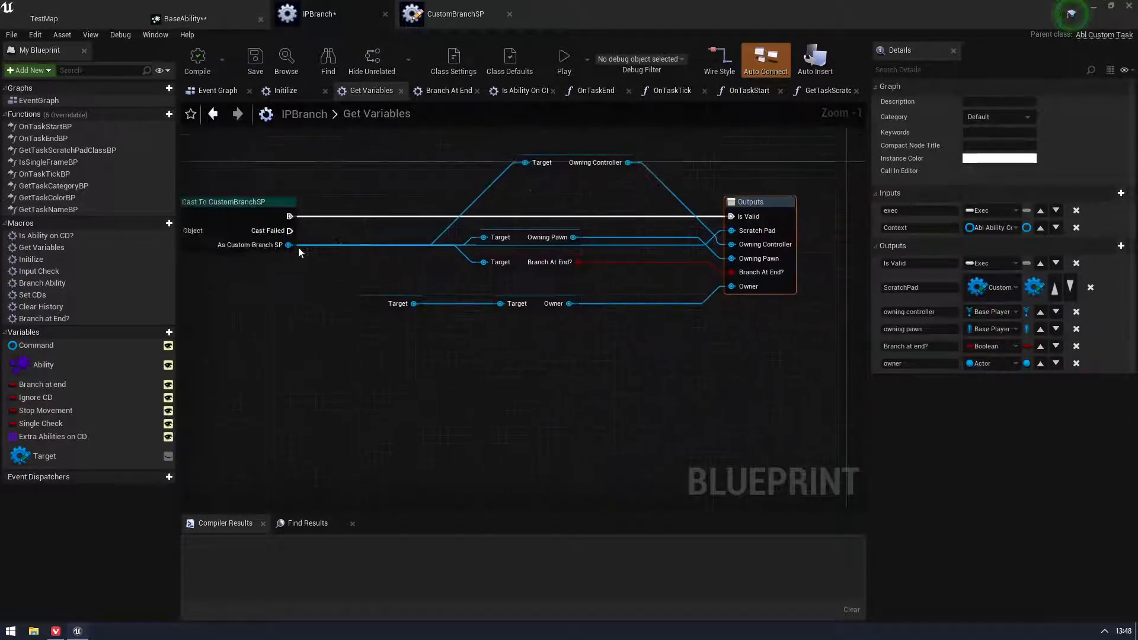
pyautogui.moveTo(748, 305)
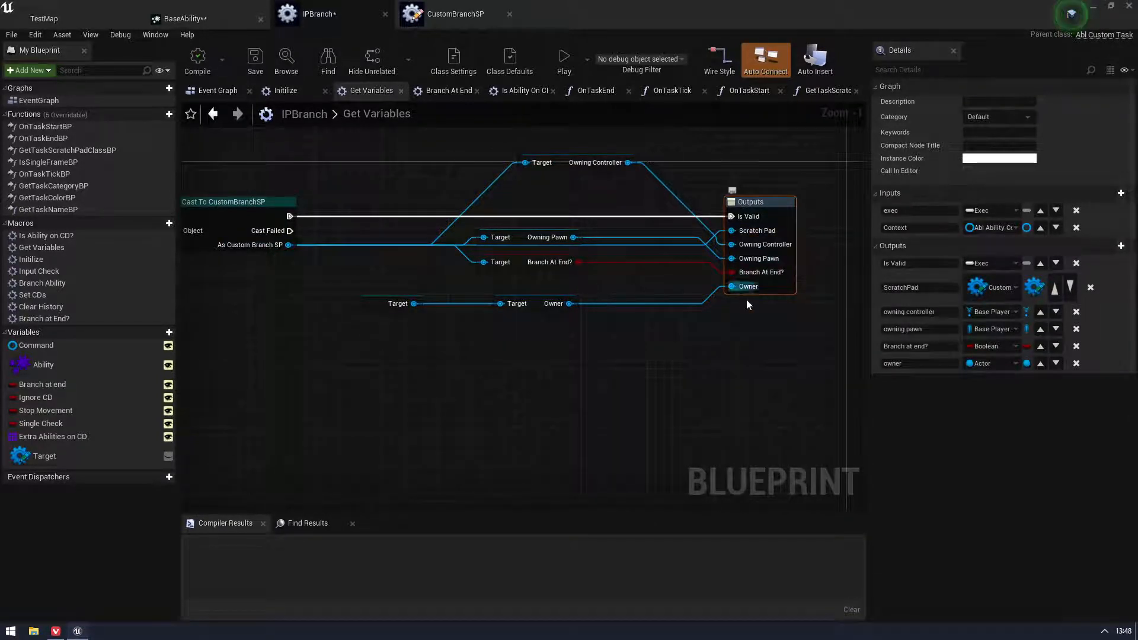
pyautogui.click(285, 90)
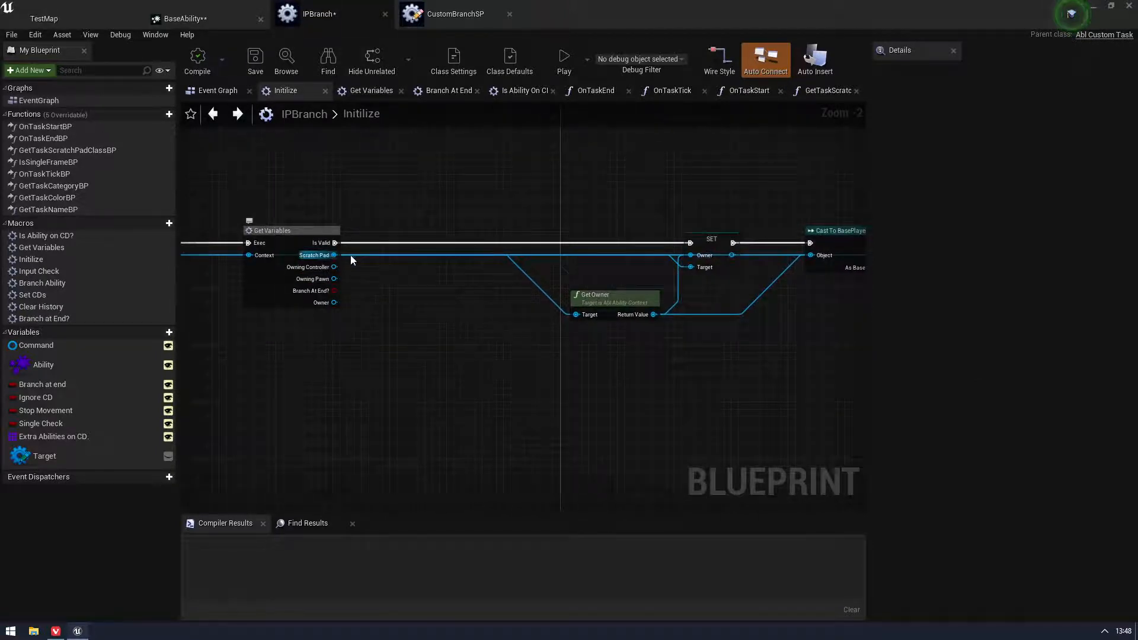
pyautogui.moveTo(309, 267)
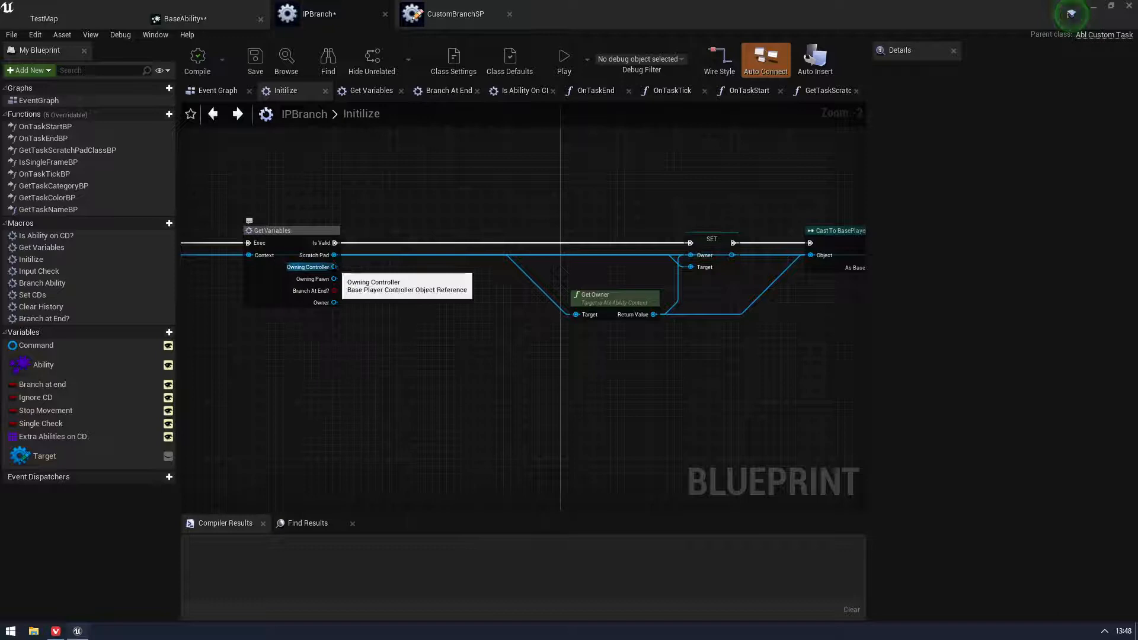
pyautogui.moveTo(334, 279); pyautogui.dragTo(500, 301)
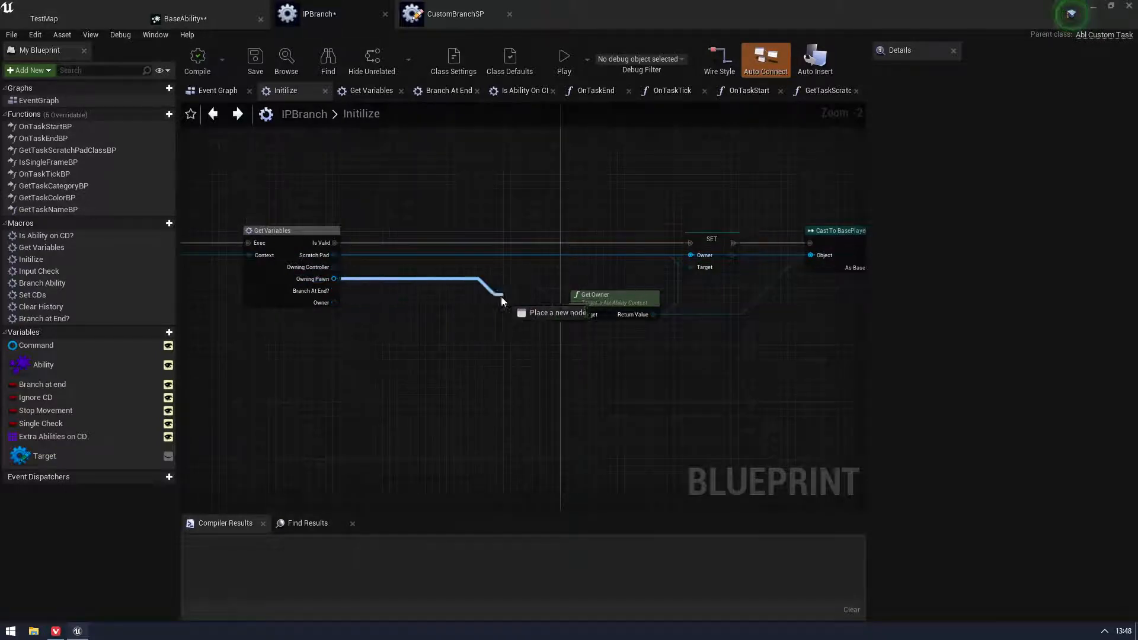
pyautogui.moveTo(338, 278); pyautogui.dragTo(590, 314)
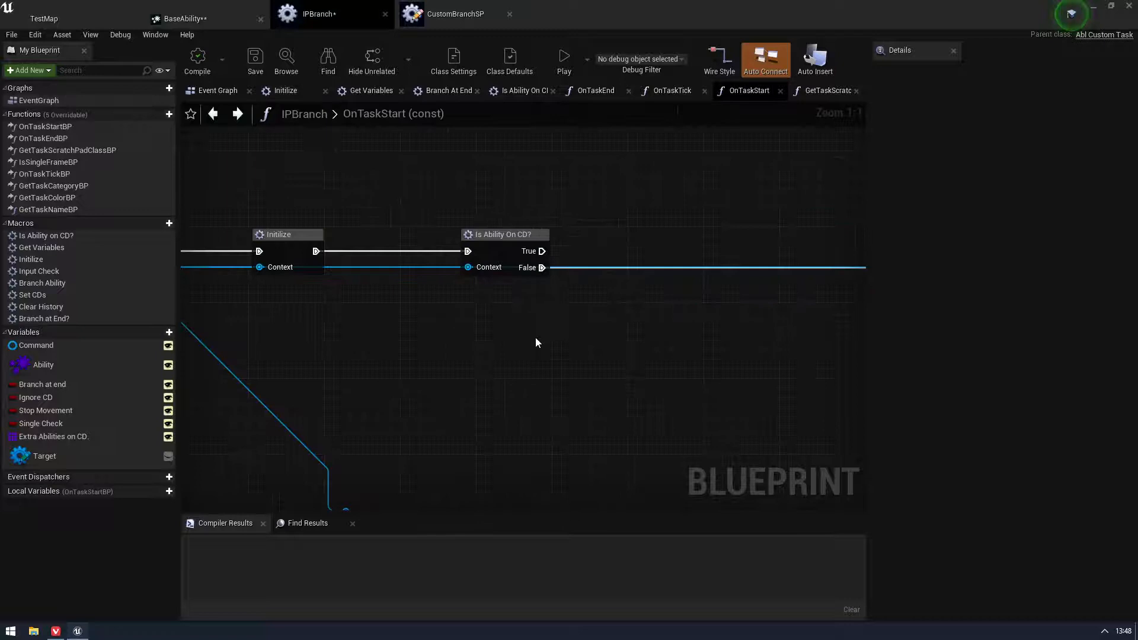
pyautogui.click(284, 90)
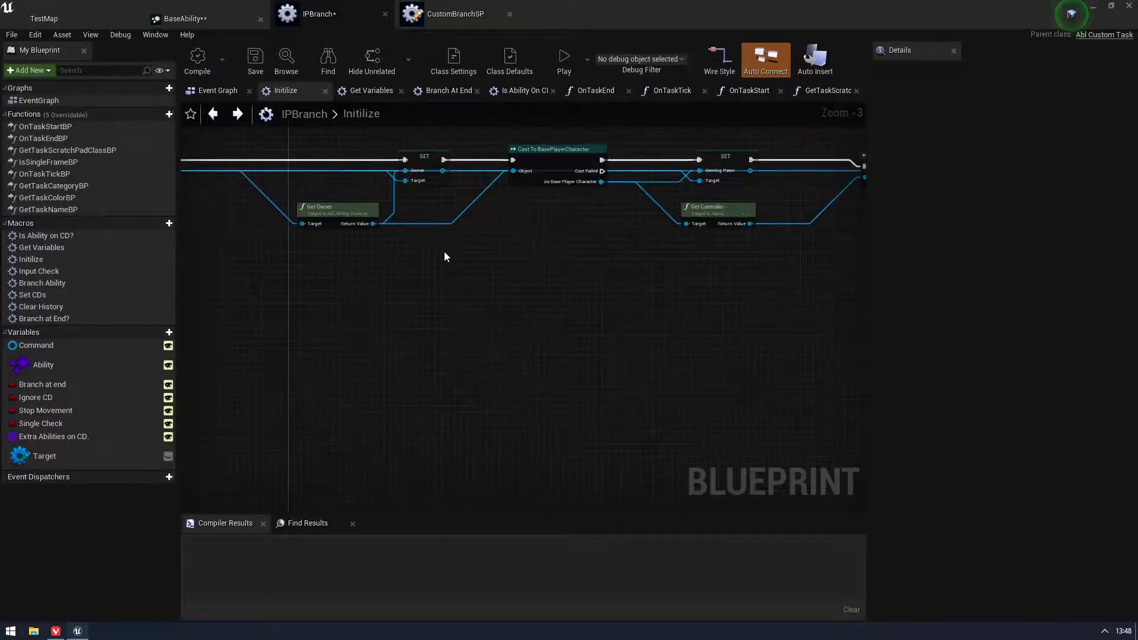
# Review the Is Ability On CD? macro from OnTaskStart, then open the Input Check macro graph
pyautogui.click(749, 91)
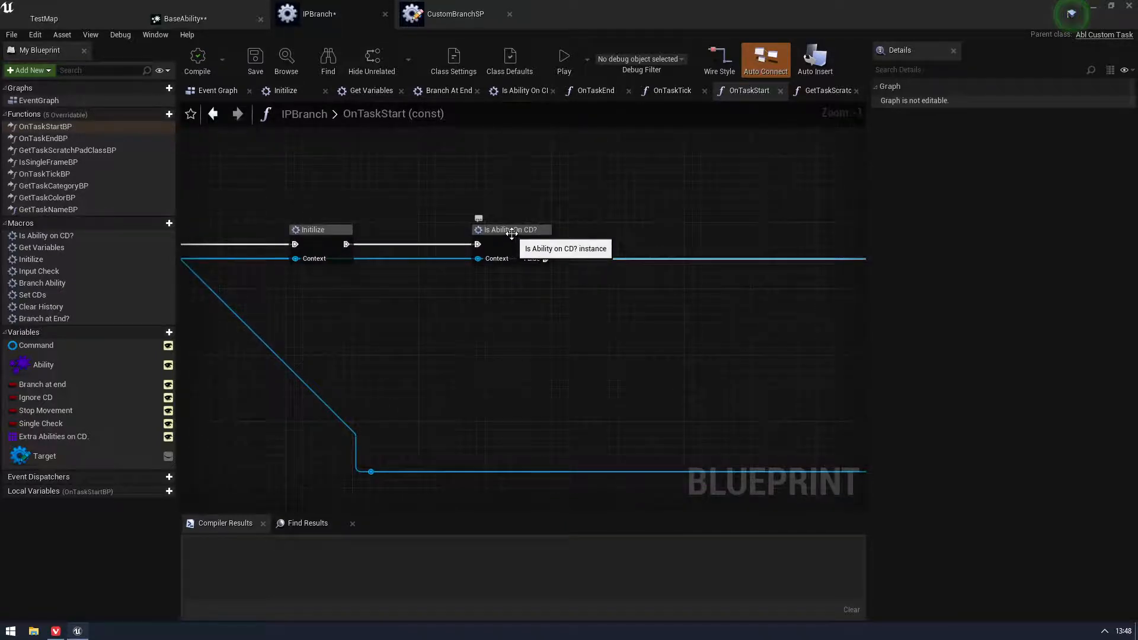
pyautogui.doubleClick(509, 230)
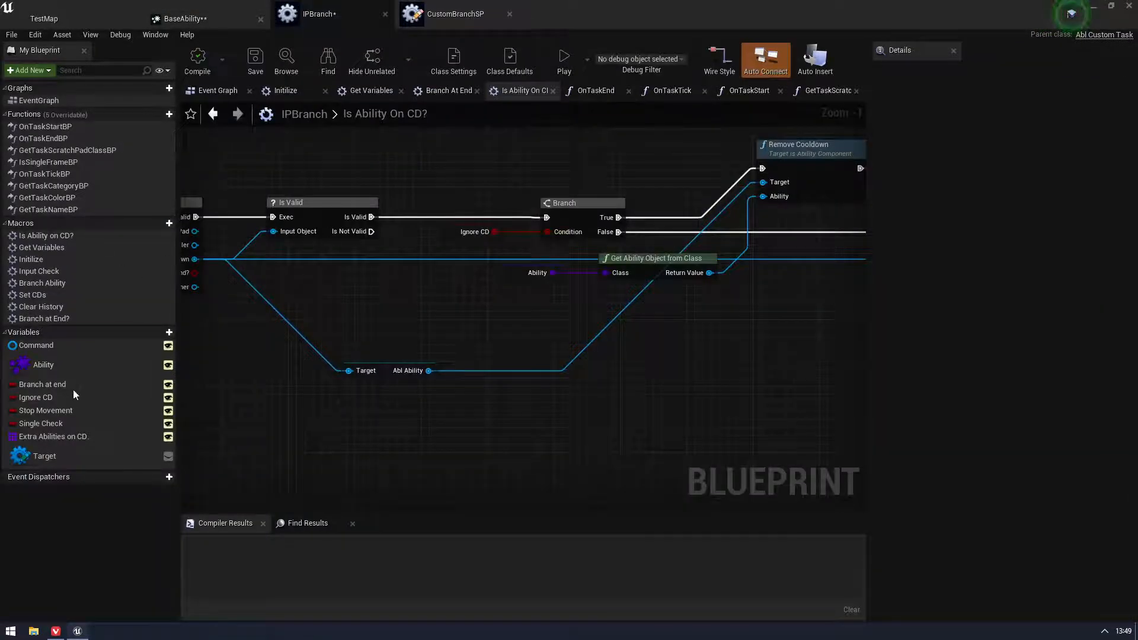
pyautogui.click(36, 397)
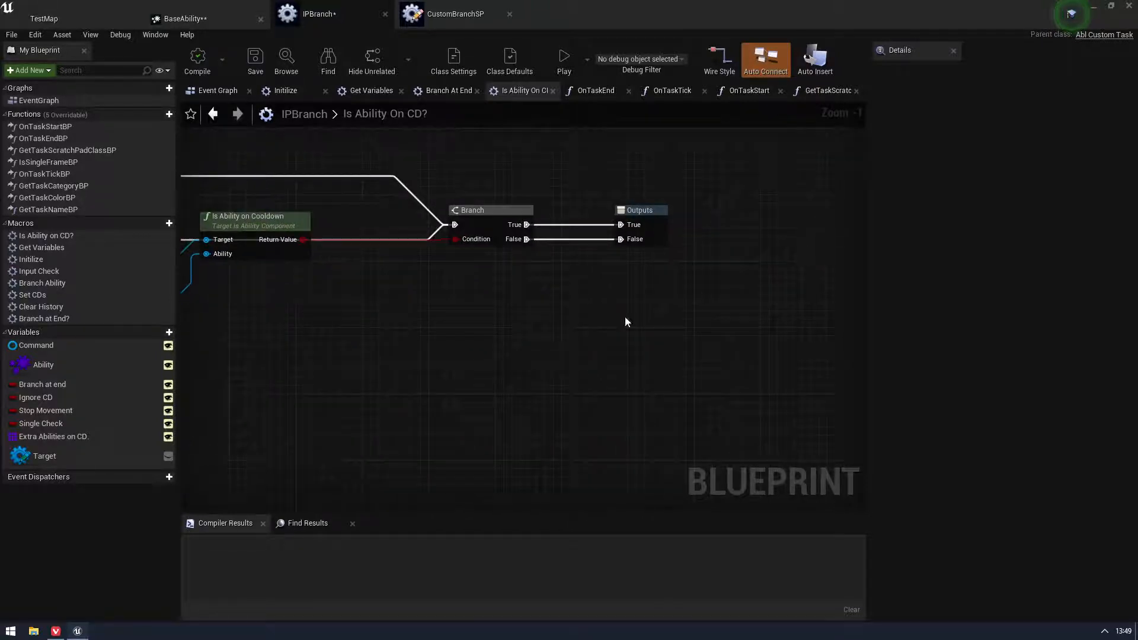
pyautogui.click(218, 90)
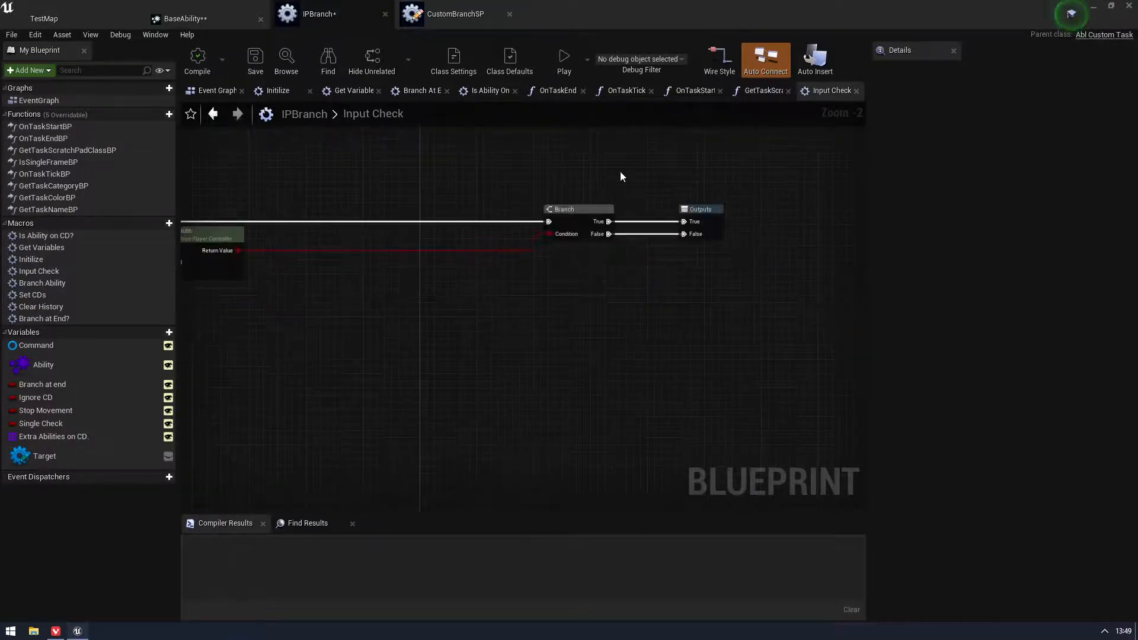
# Inspect the Branch At End? macro from OnTaskStart and check BaseAbility before returning to IPBranch
pyautogui.click(695, 90)
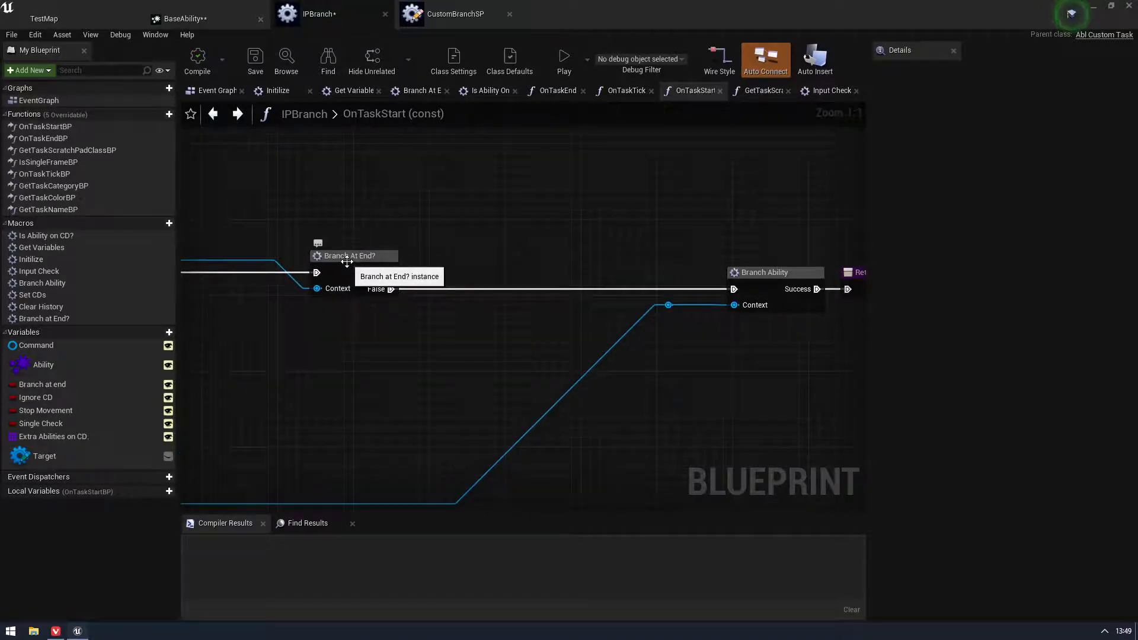
pyautogui.doubleClick(350, 256)
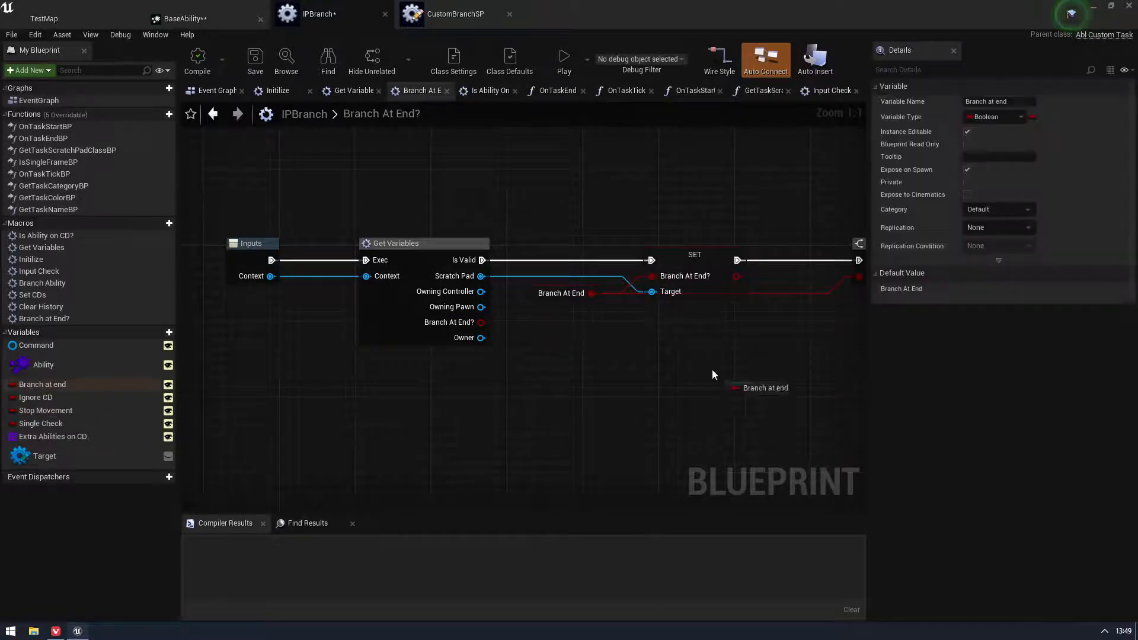
pyautogui.click(182, 19)
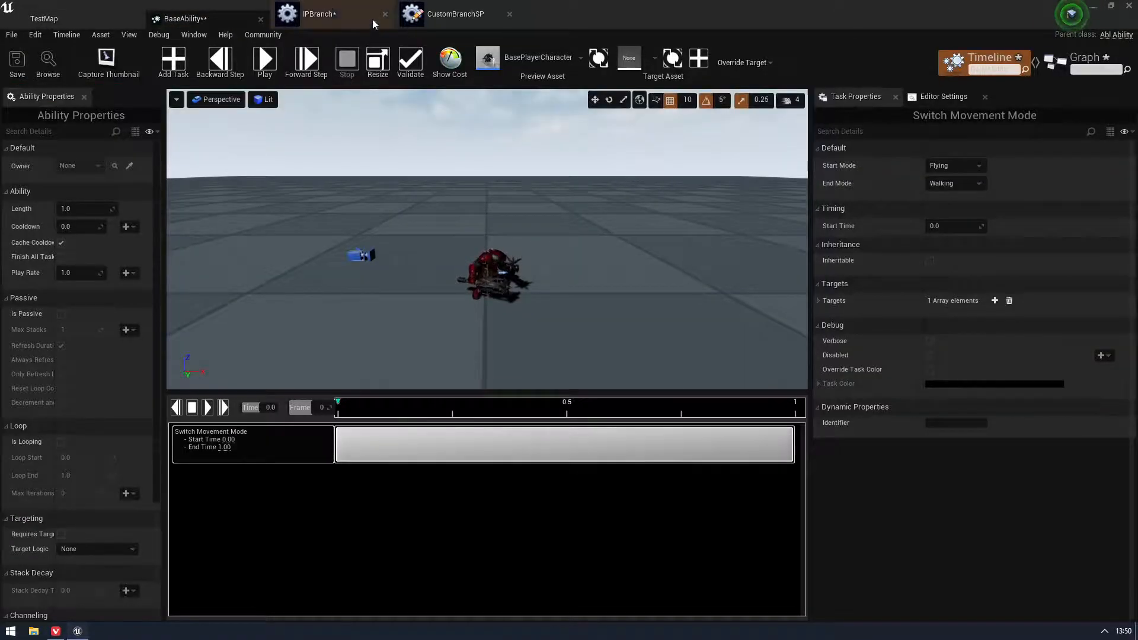
pyautogui.click(319, 14)
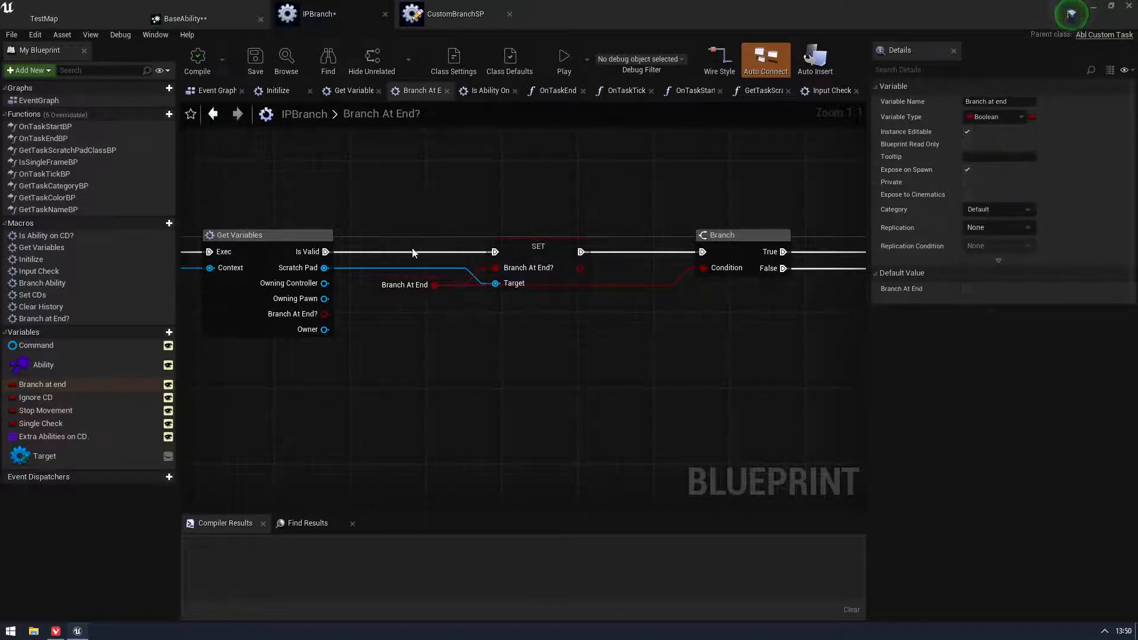
pyautogui.moveTo(550, 267)
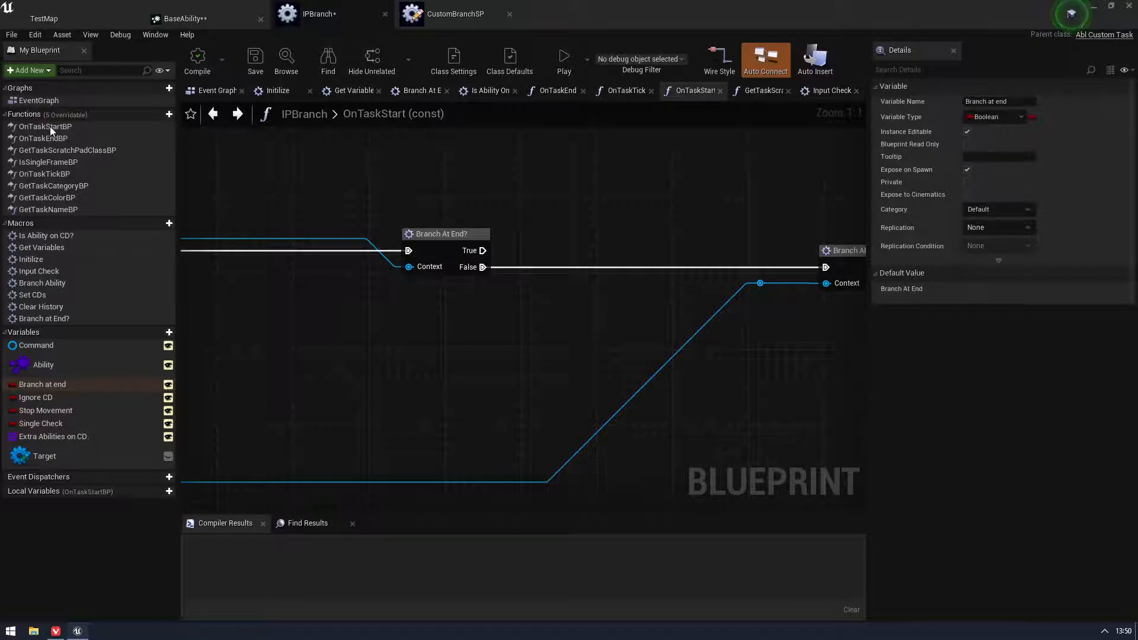
pyautogui.moveTo(50, 147)
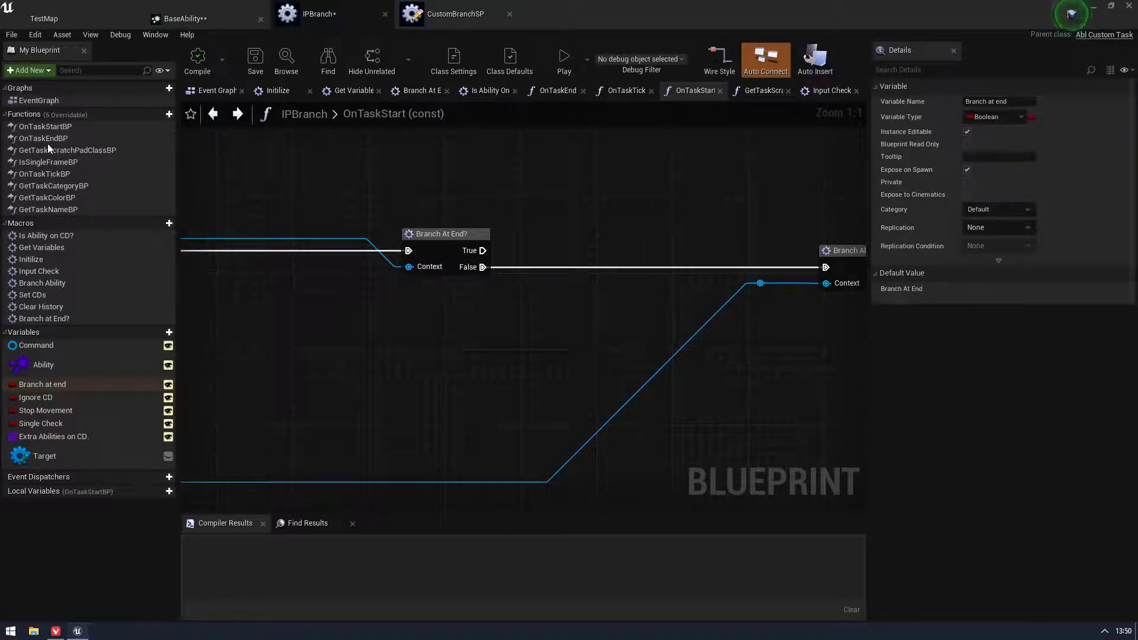
pyautogui.moveTo(95, 173)
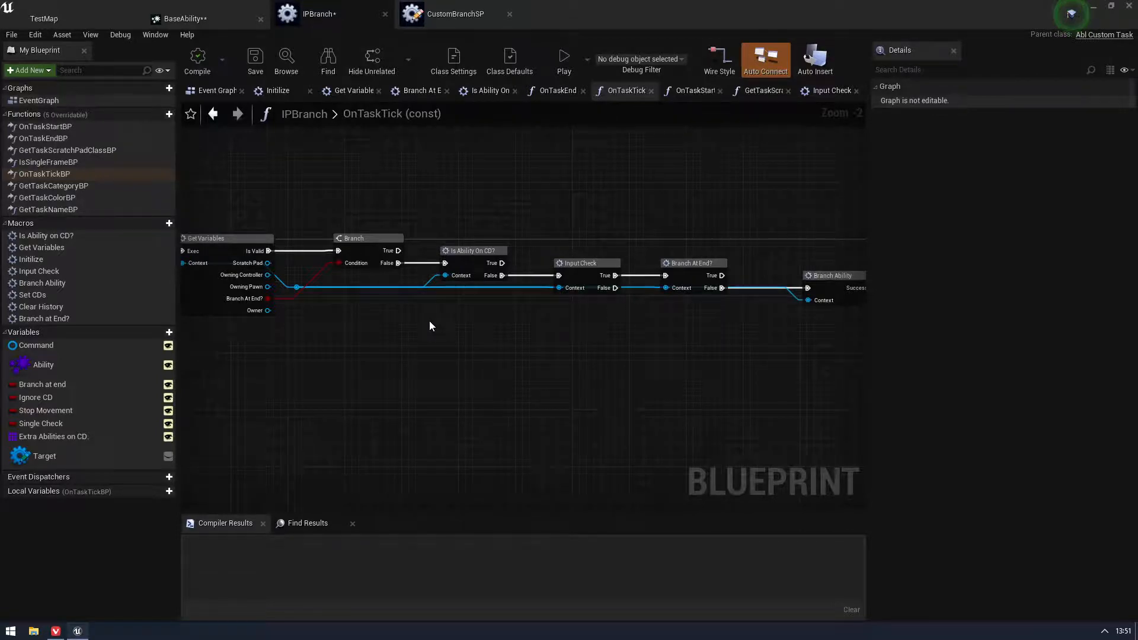
# Review the OnTaskTick node chain and move down the Functions list toward OnTaskEndBP
pyautogui.moveTo(475, 176); pyautogui.dragTo(509, 413)
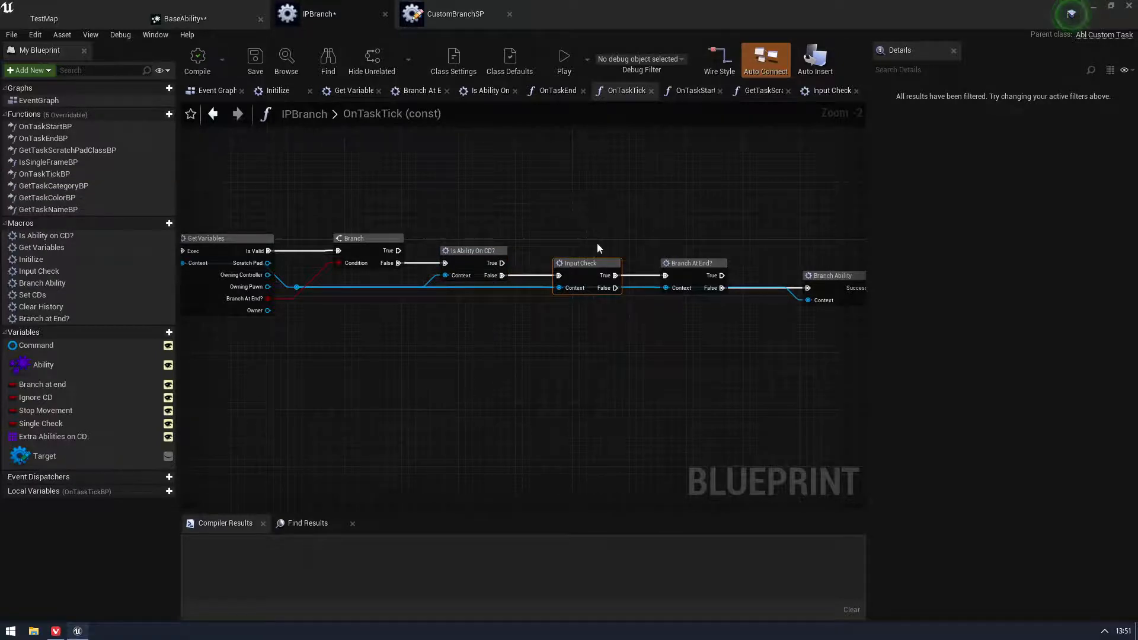
pyautogui.moveTo(607, 189)
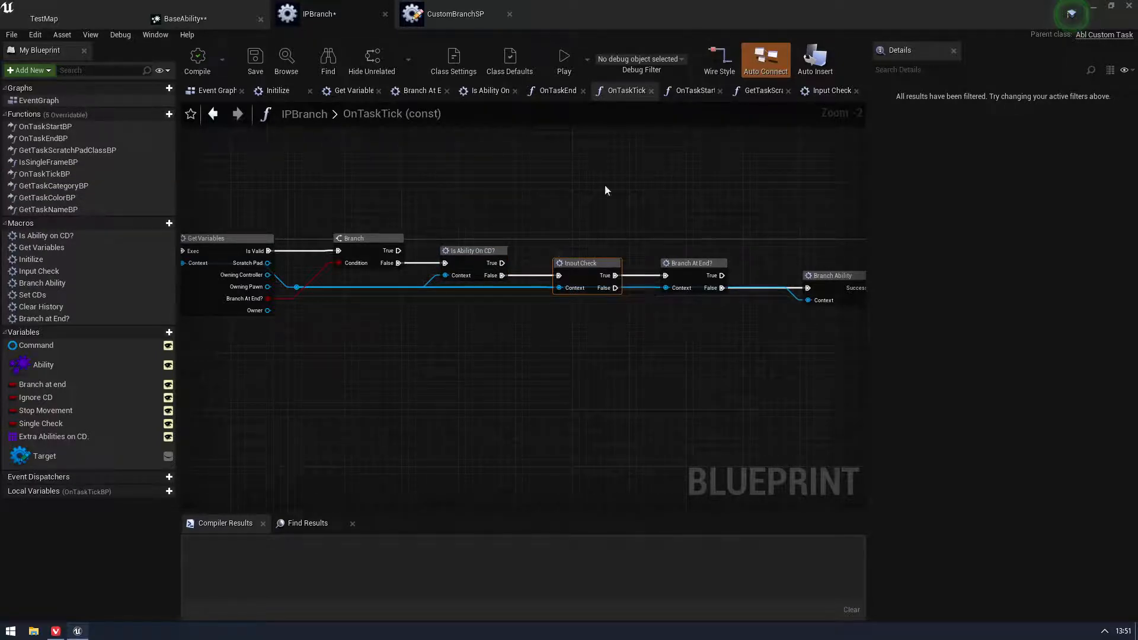
pyautogui.moveTo(460, 317)
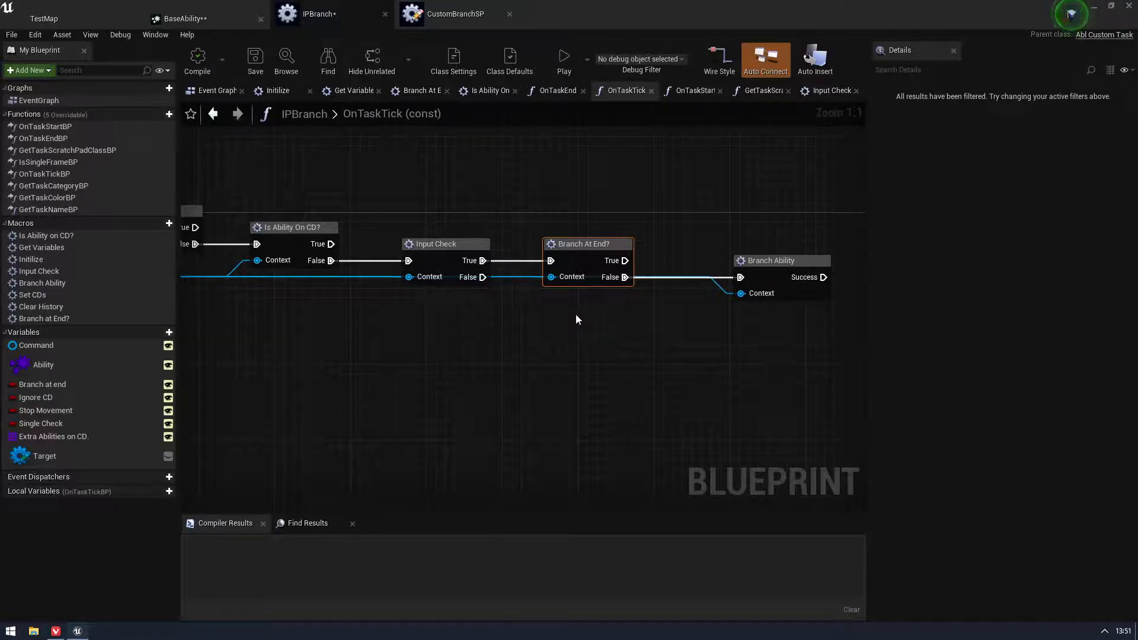
pyautogui.scroll(-3)
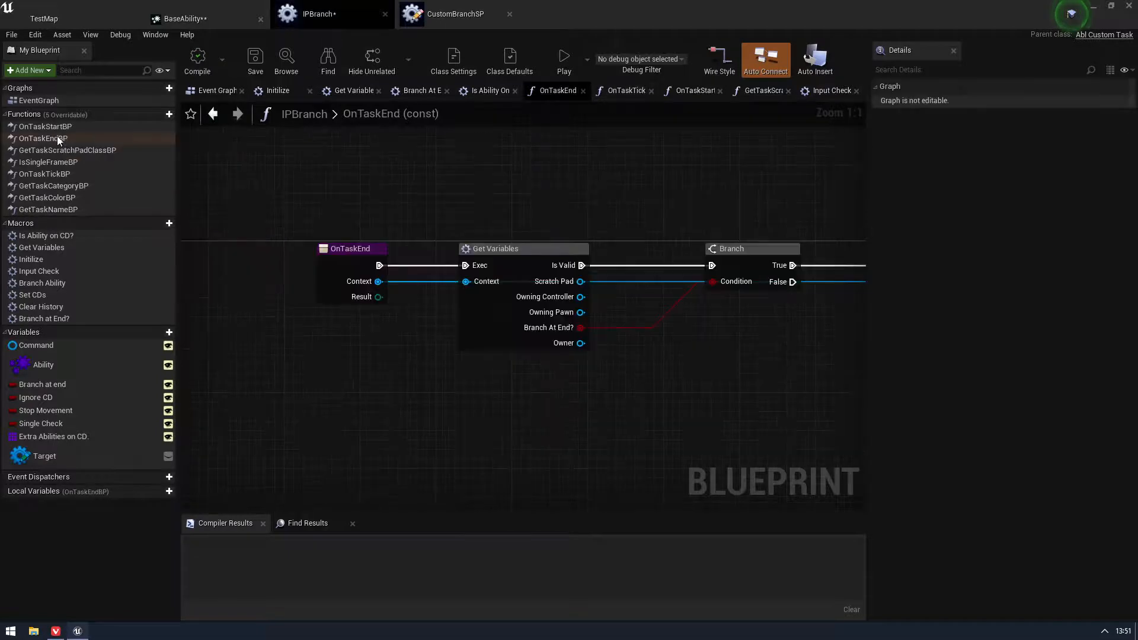
# Scroll the Functions list to reach IsSingleFrameBP, whose graph returns Single Check
pyautogui.scroll(-3)
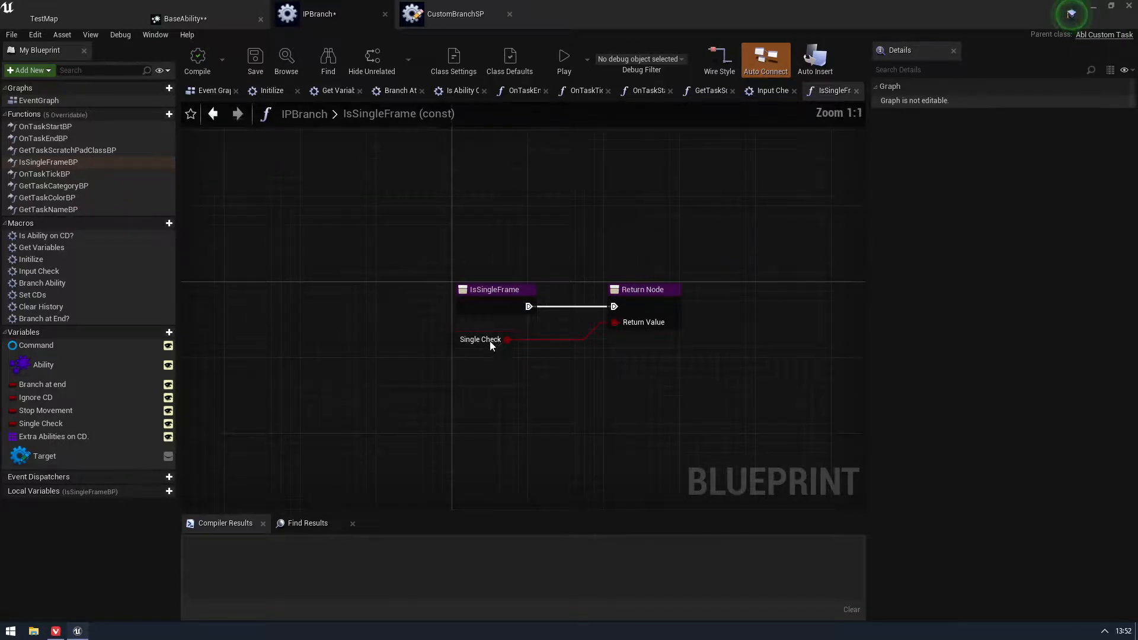
# Select the Single Check node, then return to the BaseAbility editor with IPBranch on the timeline
pyautogui.click(480, 339)
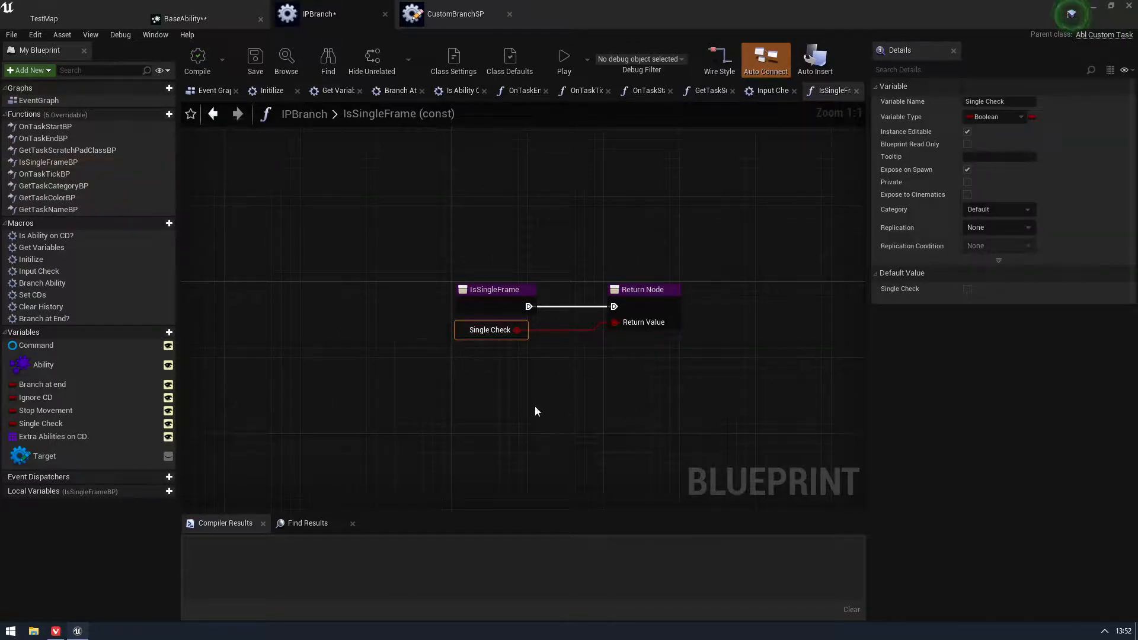
pyautogui.moveTo(461, 332)
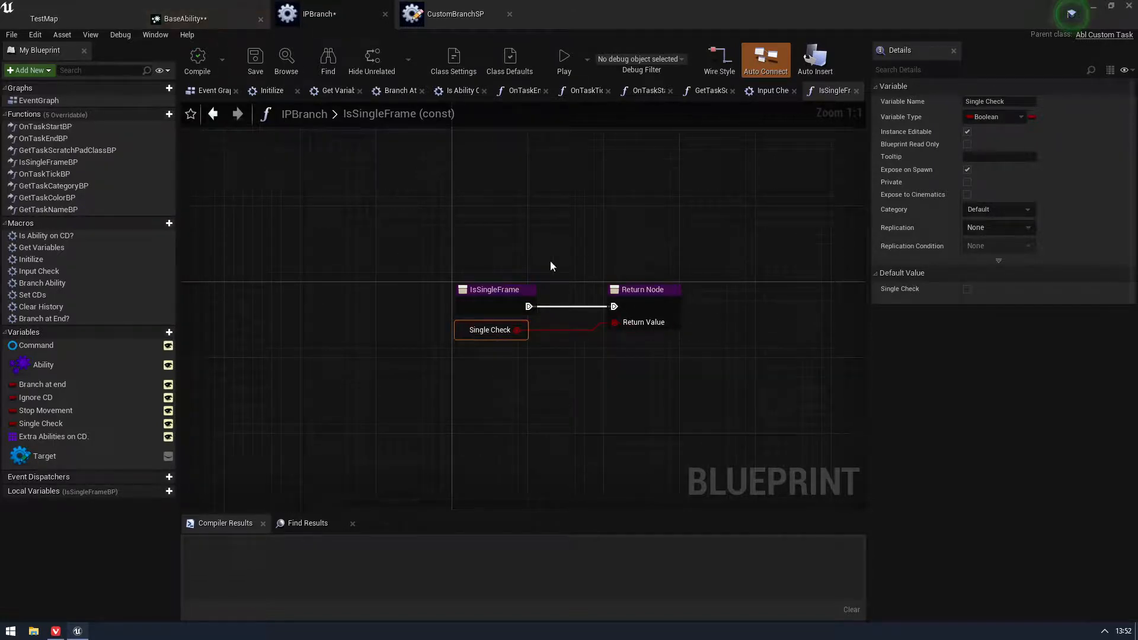
pyautogui.click(180, 19)
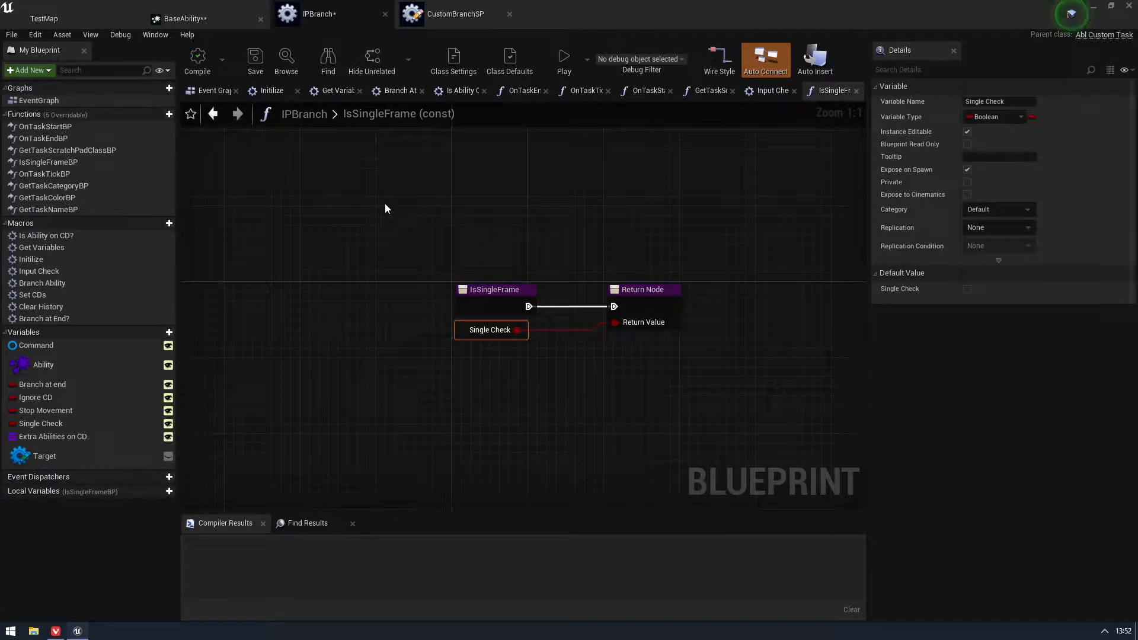
pyautogui.moveTo(383, 209); pyautogui.dragTo(735, 275)
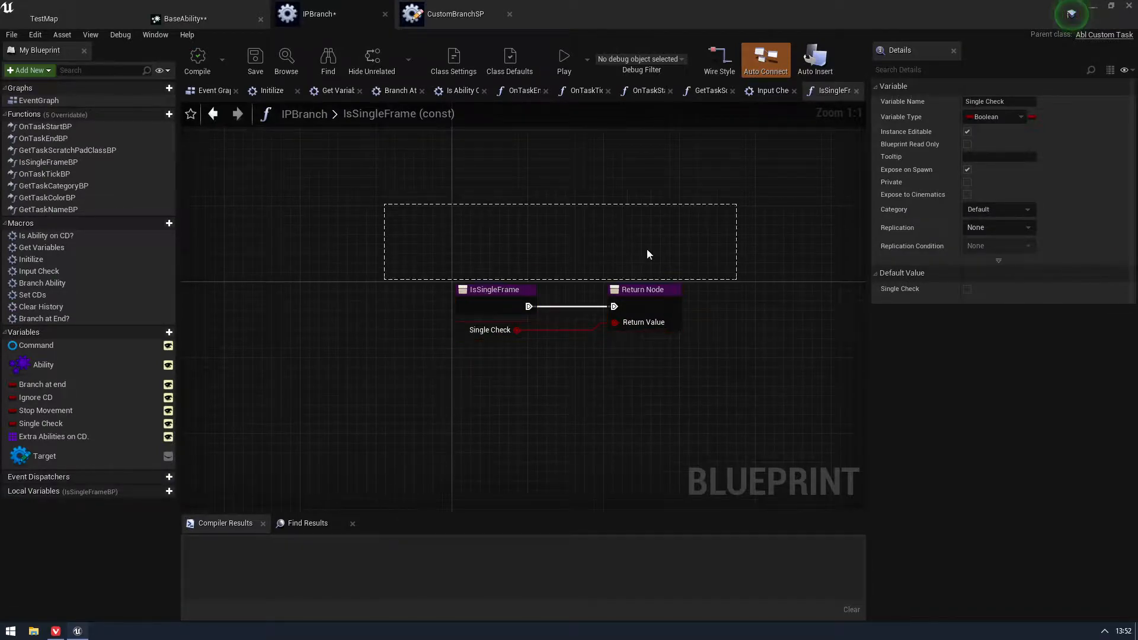
pyautogui.click(180, 19)
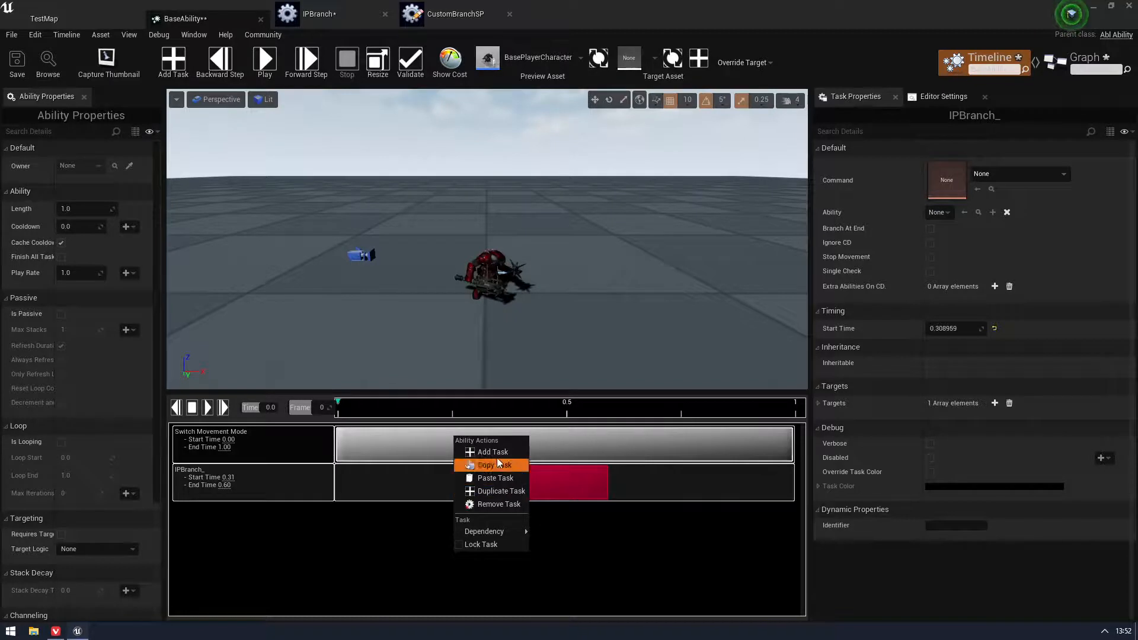
# Bring up the Add Ability Task dialog listing task categories for the BaseAbility timeline
pyautogui.click(491, 452)
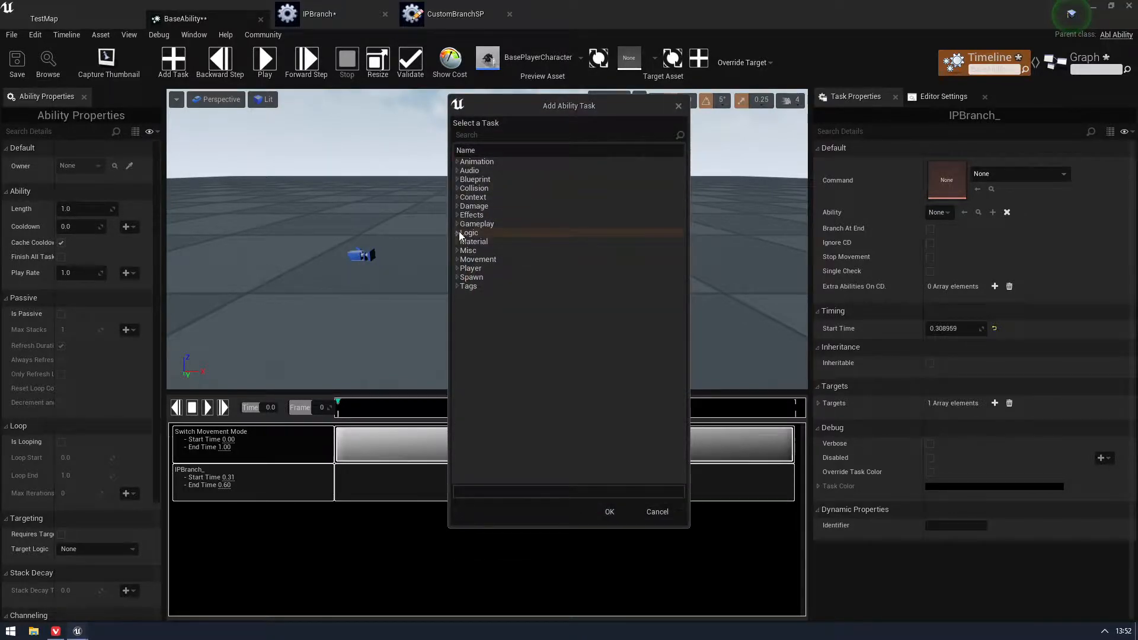
pyautogui.moveTo(481, 294)
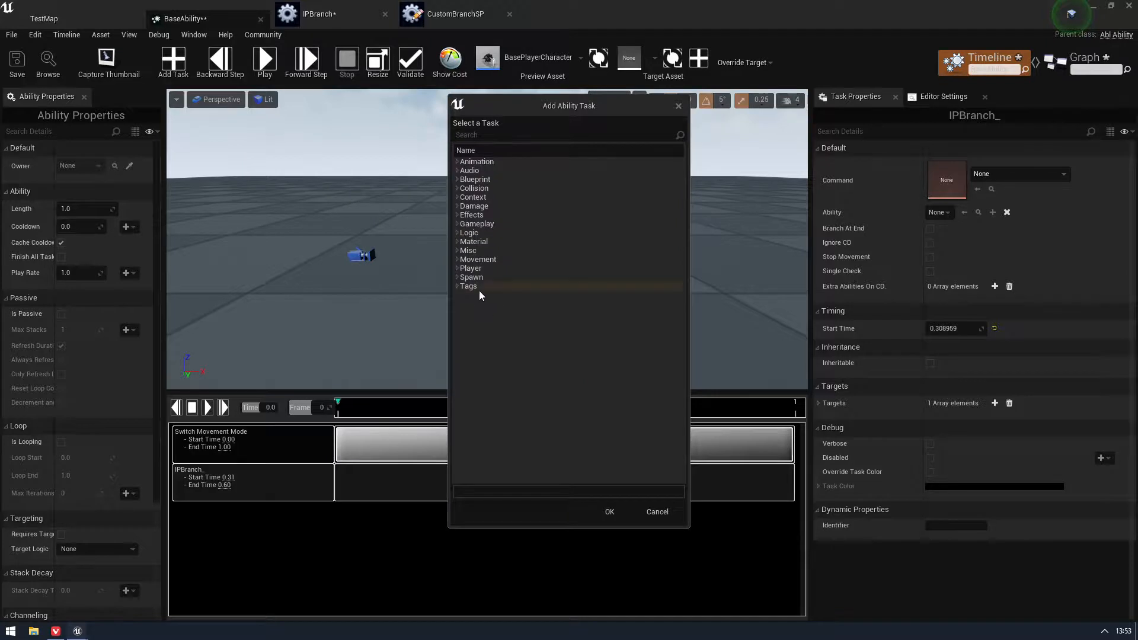
pyautogui.moveTo(469, 308)
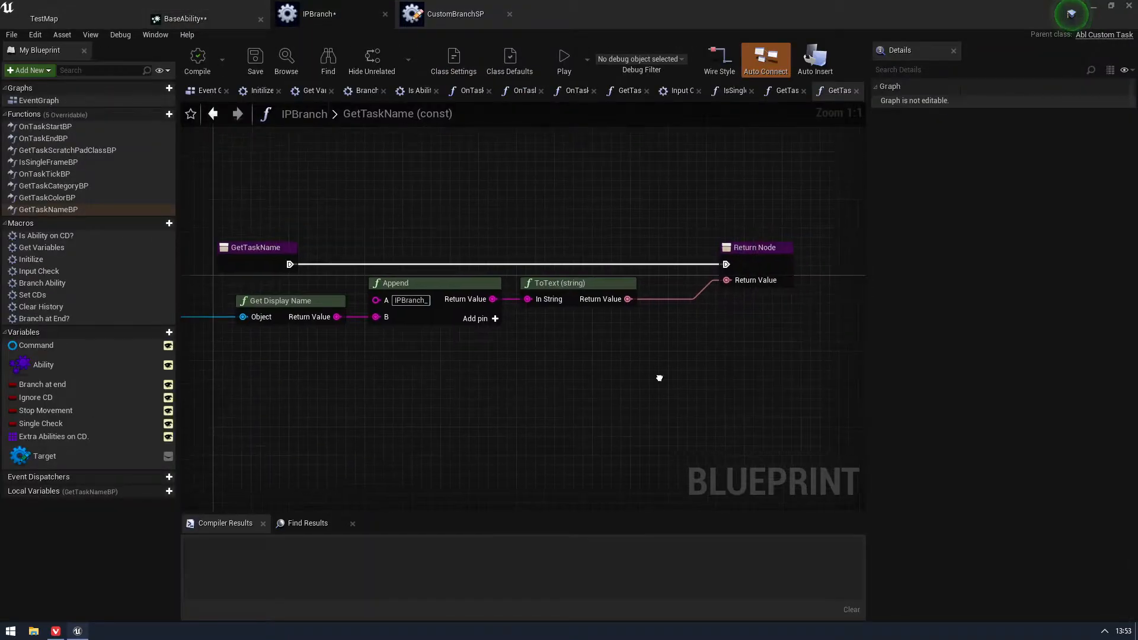
pyautogui.moveTo(610, 204)
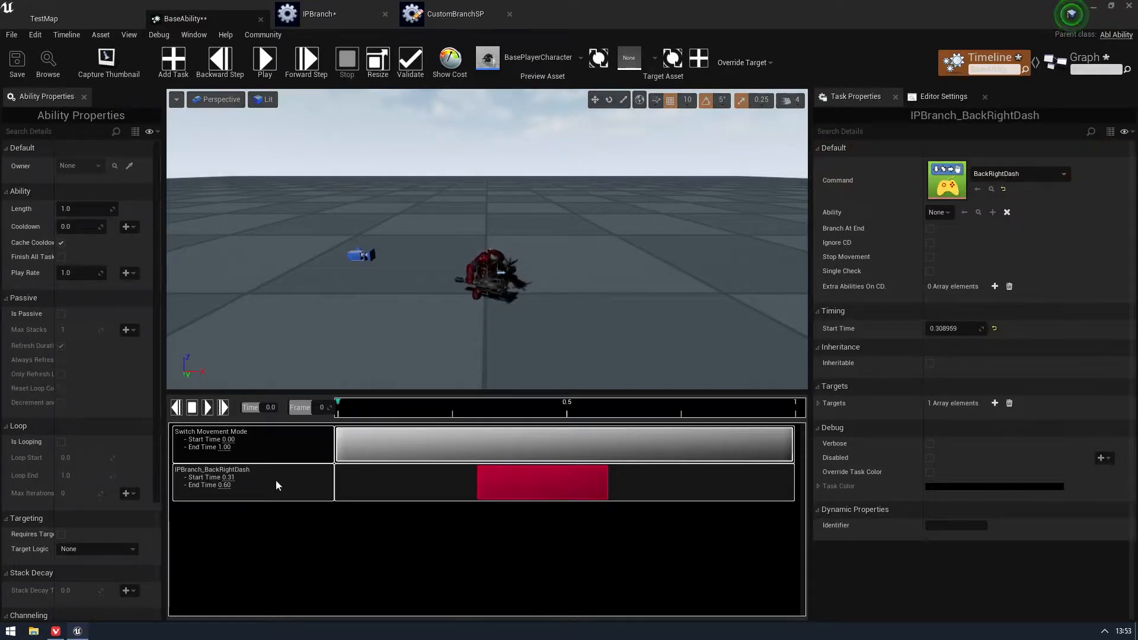
pyautogui.click(320, 14)
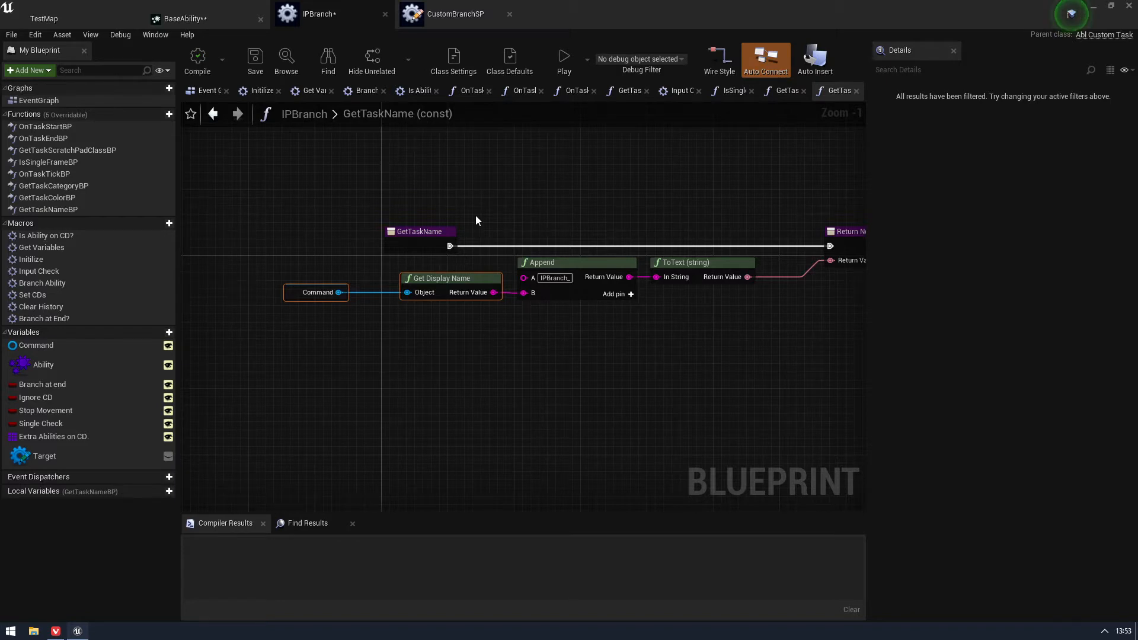
pyautogui.scroll(-3)
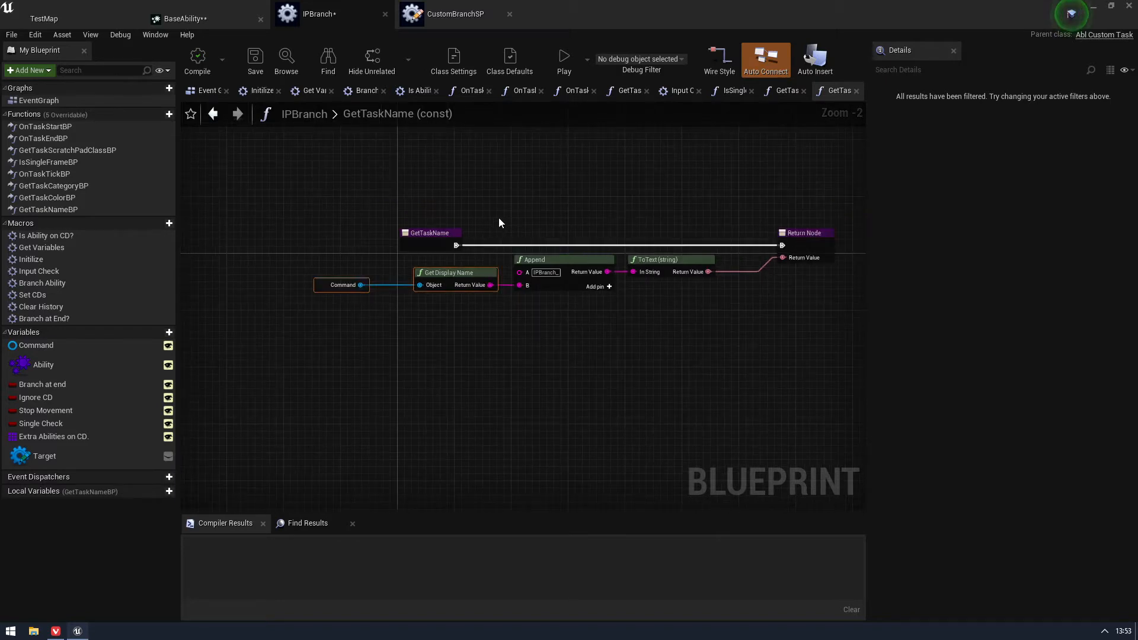